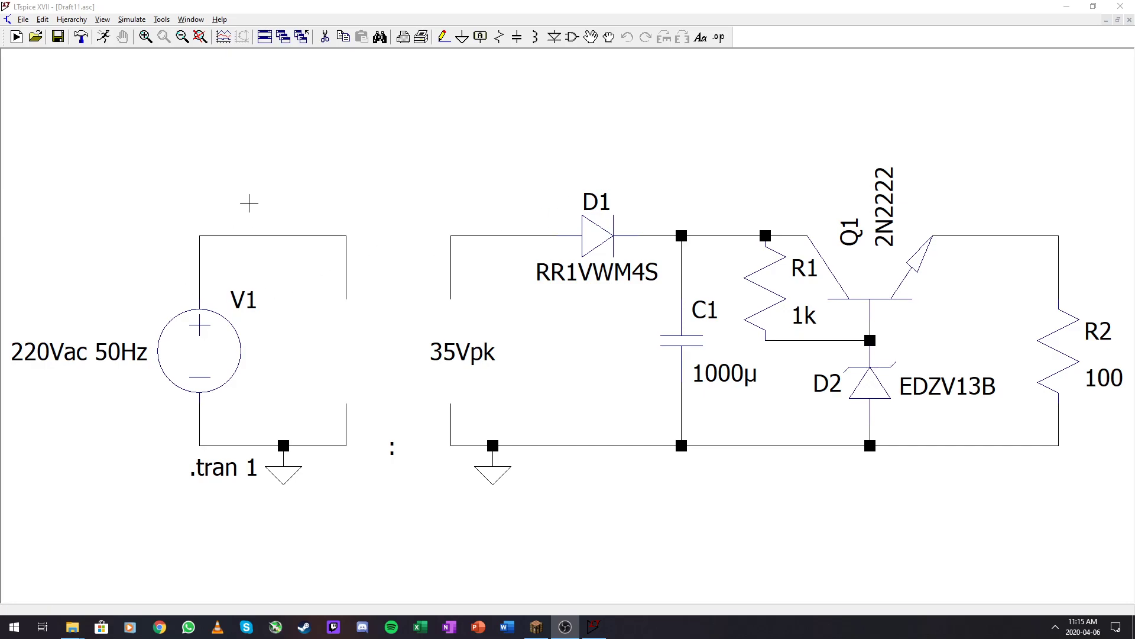
mouse_move(172, 340)
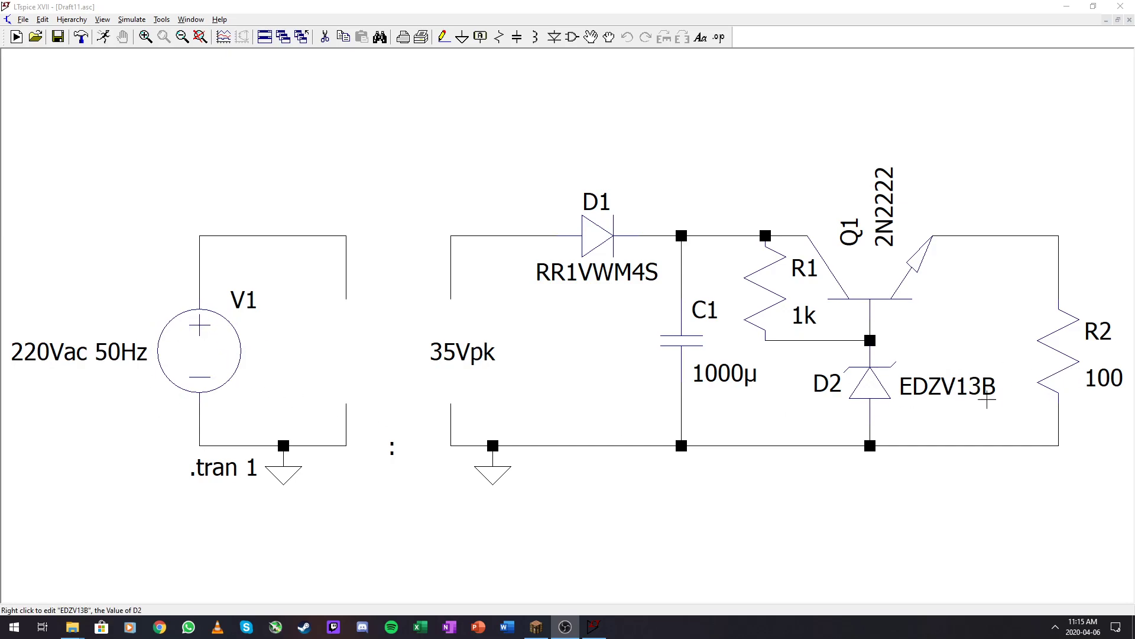
mouse_move(965, 393)
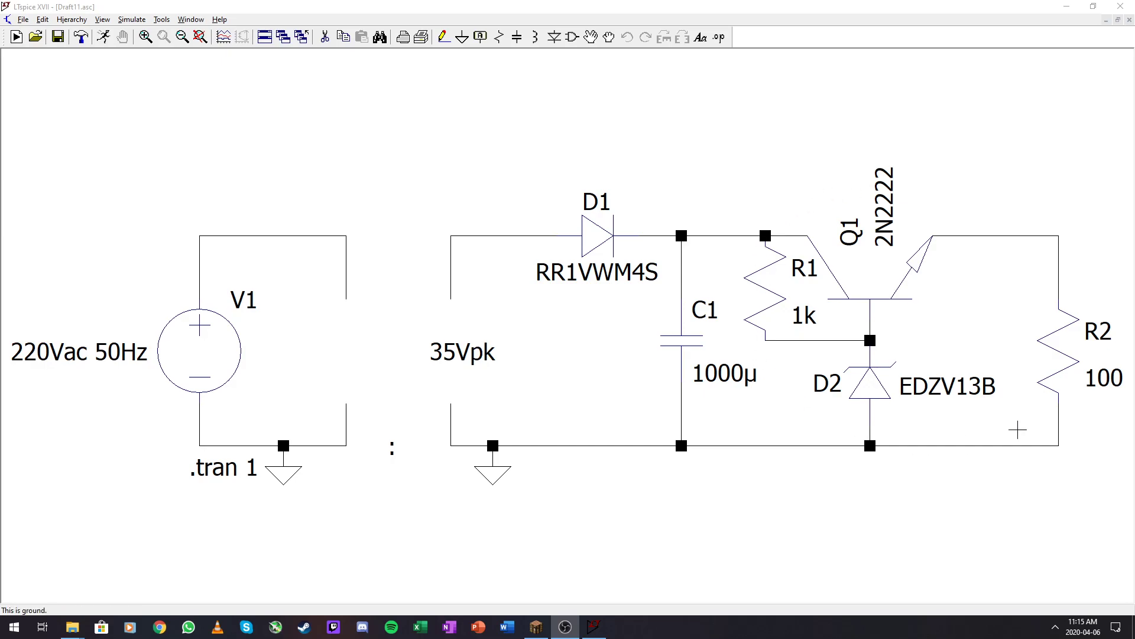
mouse_move(620, 489)
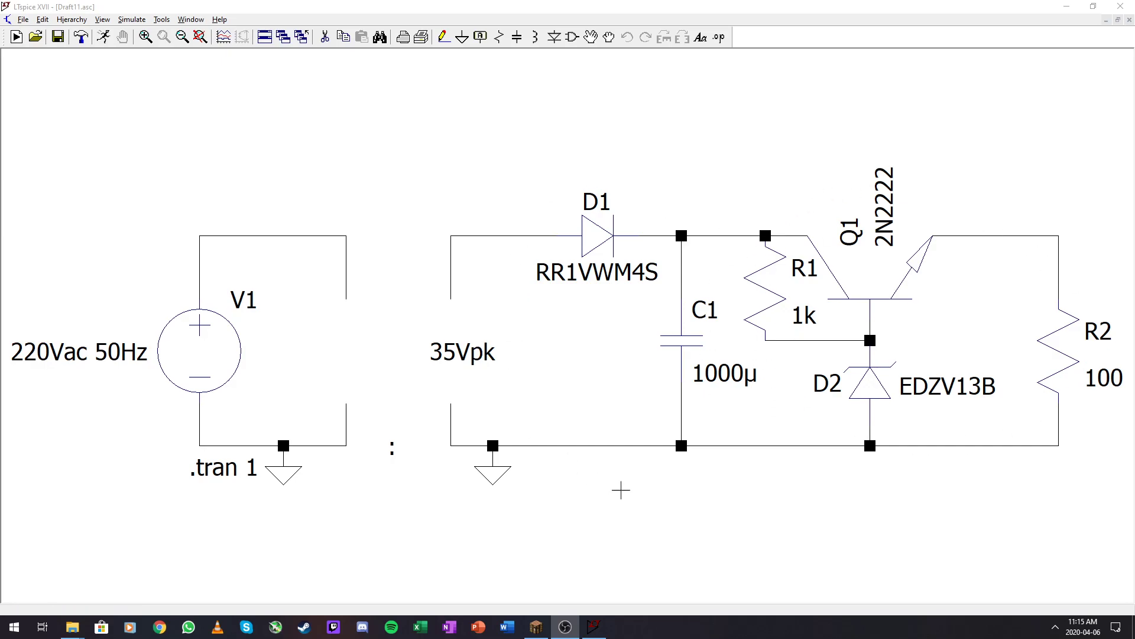
mouse_move(580, 222)
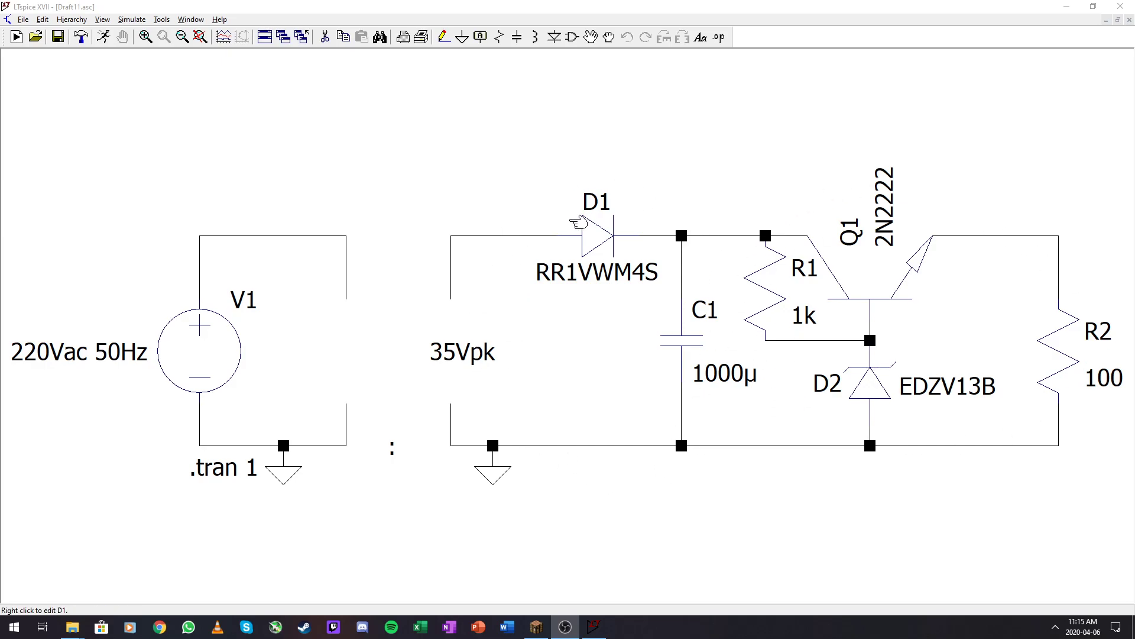
mouse_move(345, 328)
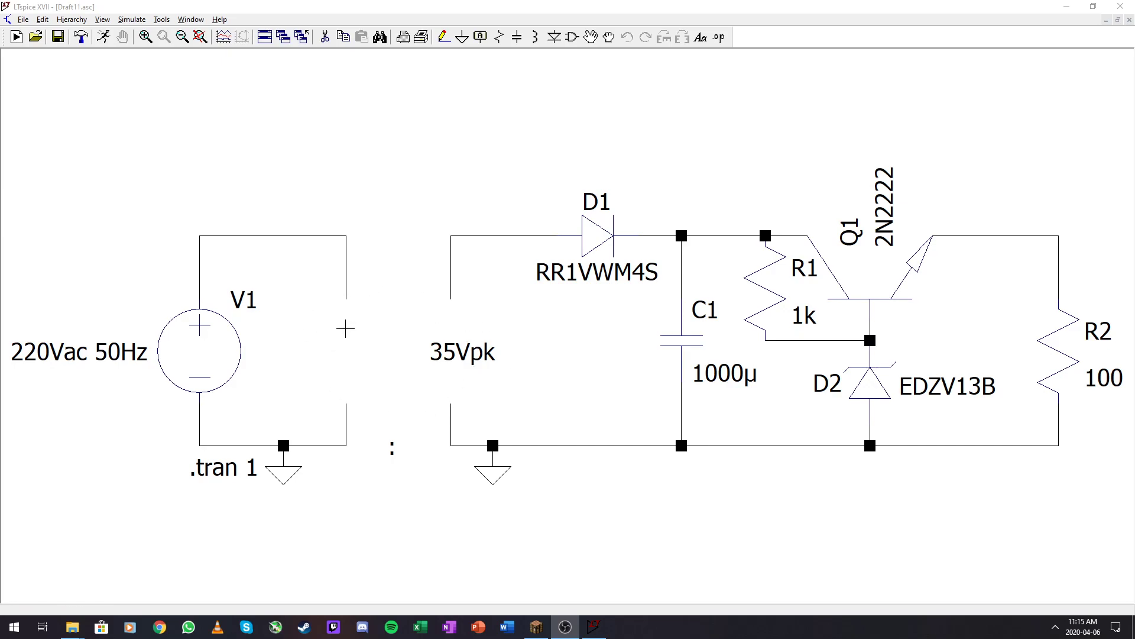
mouse_move(291, 506)
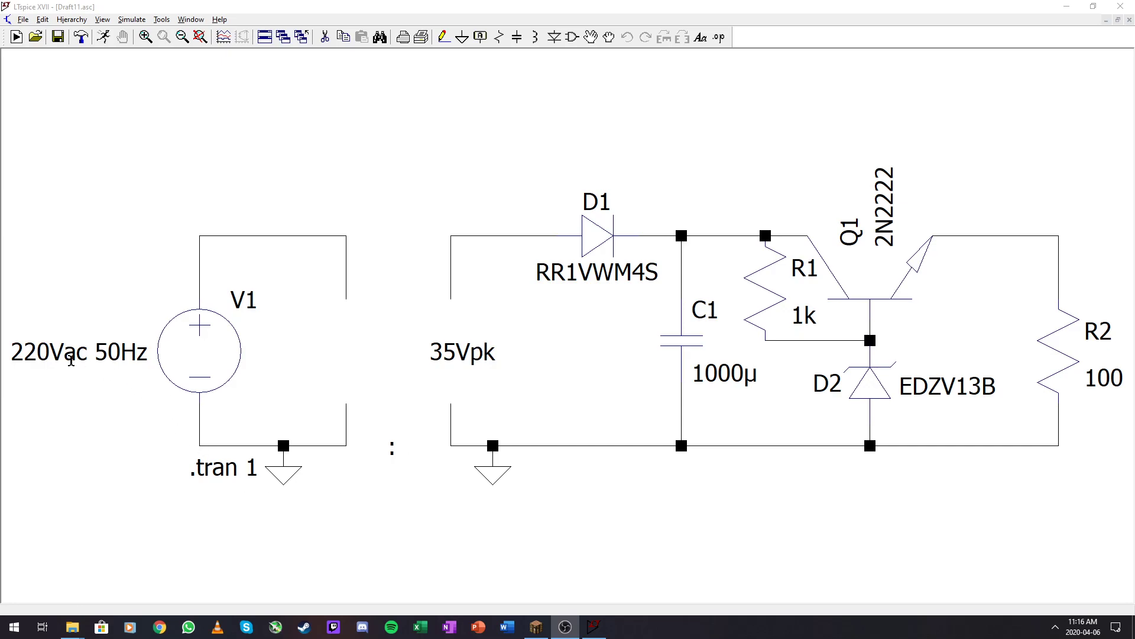
mouse_move(72, 352)
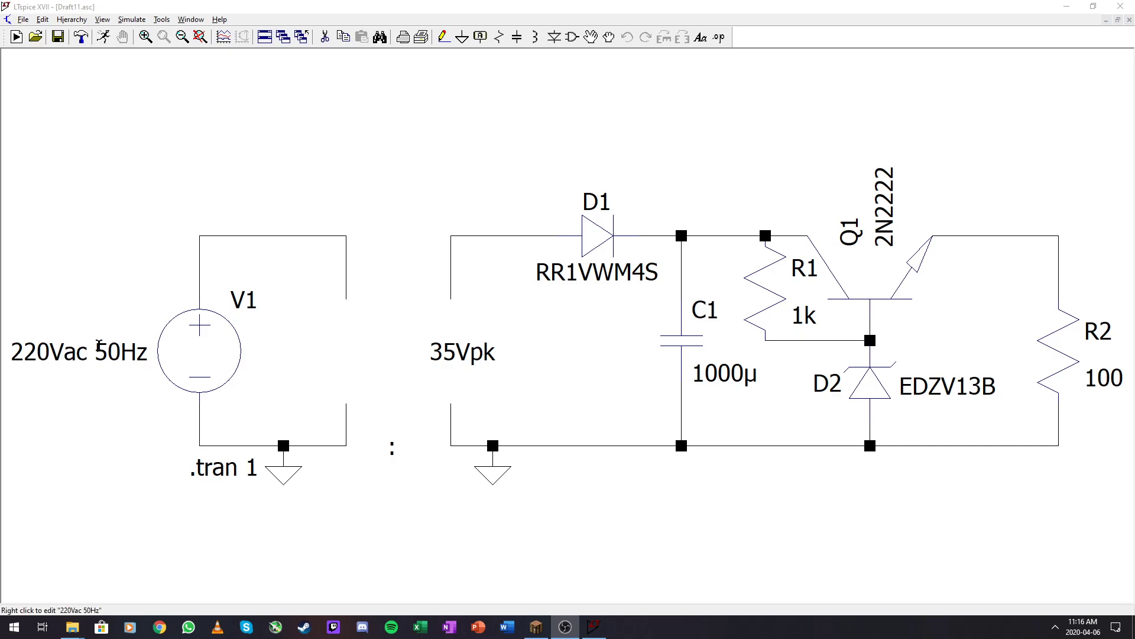
mouse_move(199, 362)
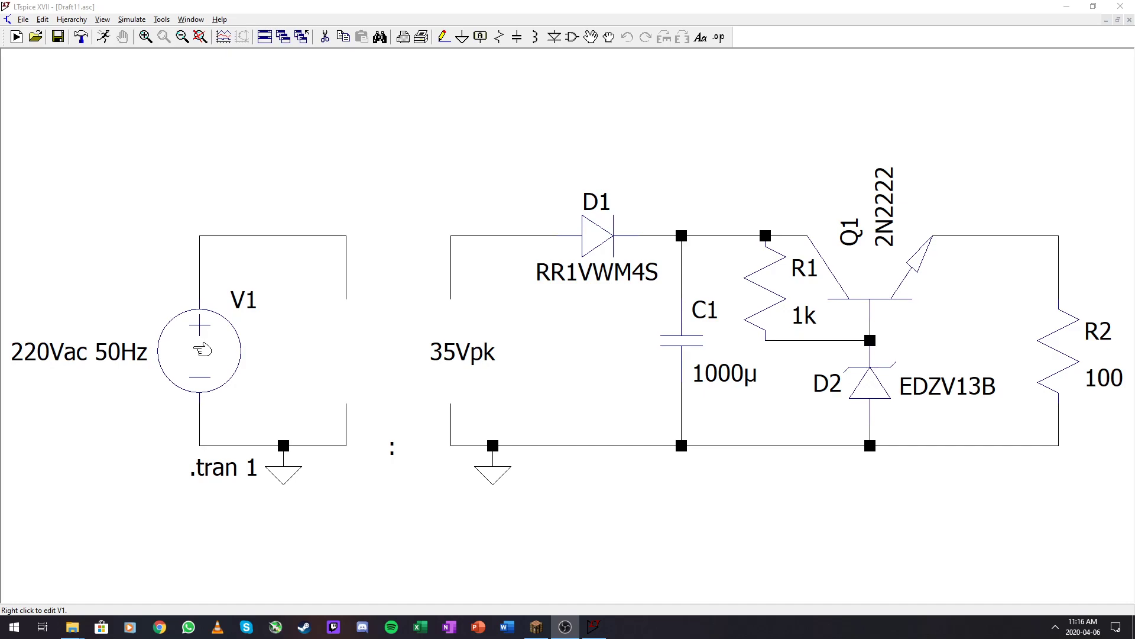
Make V1 a SINE source with amplitude 311 and frequency 50
double_click(198, 350)
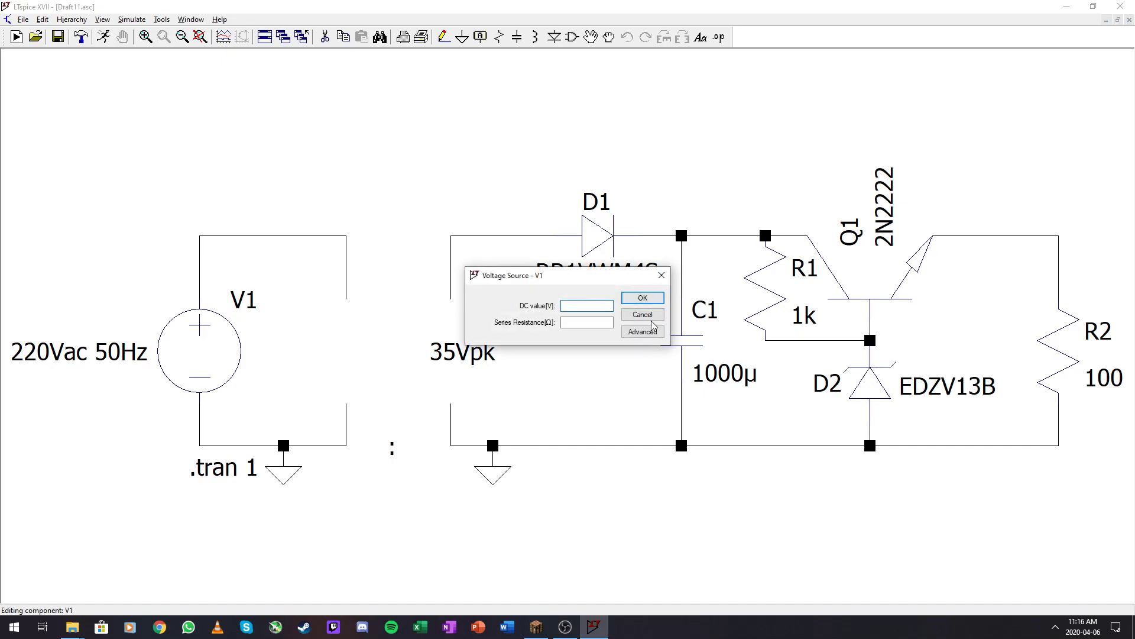
click(641, 331)
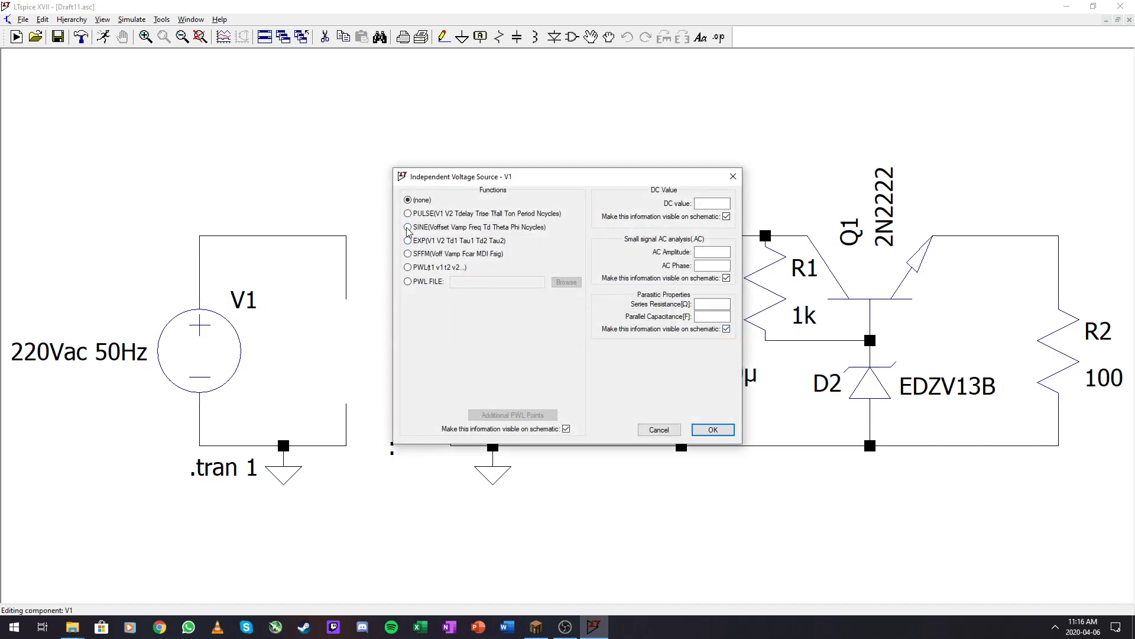
click(408, 227)
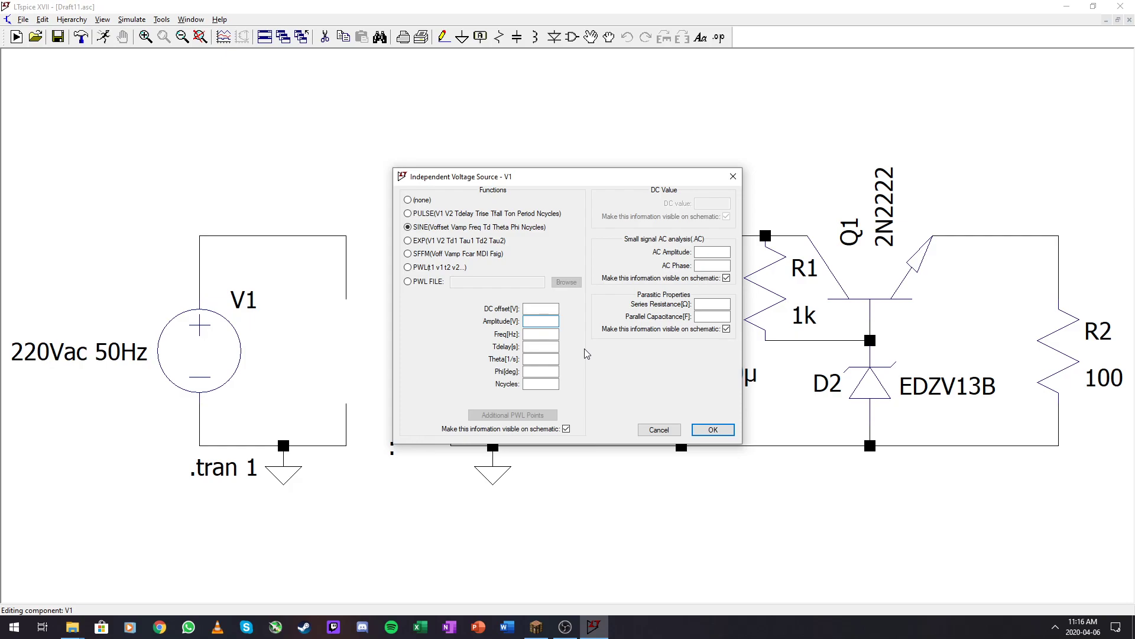
click(540, 321)
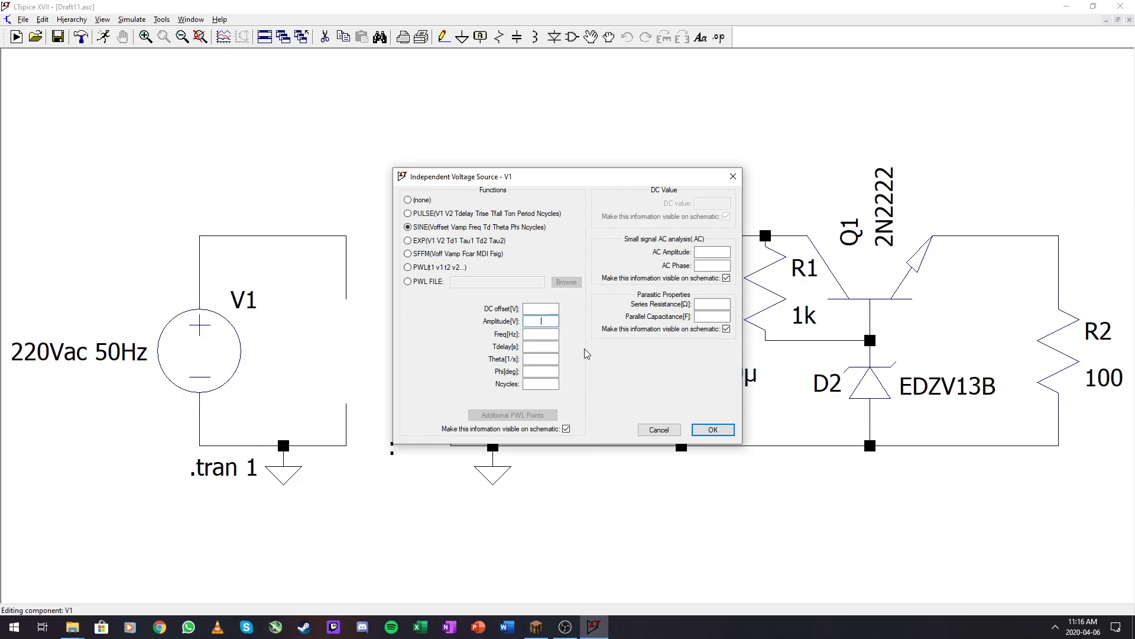
text(311)
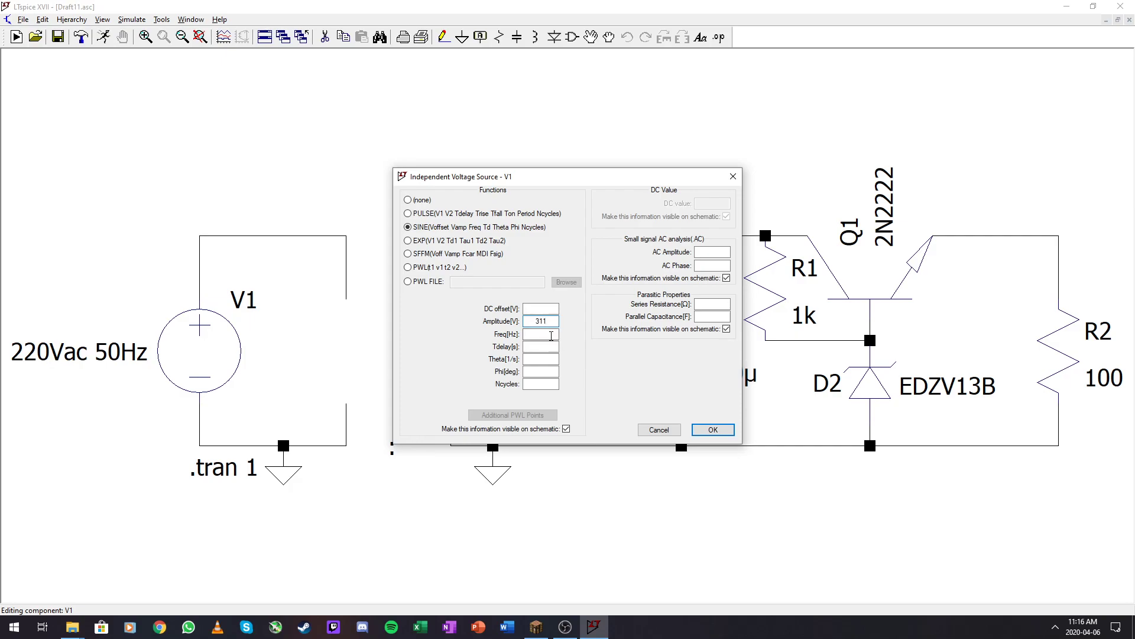
click(539, 334)
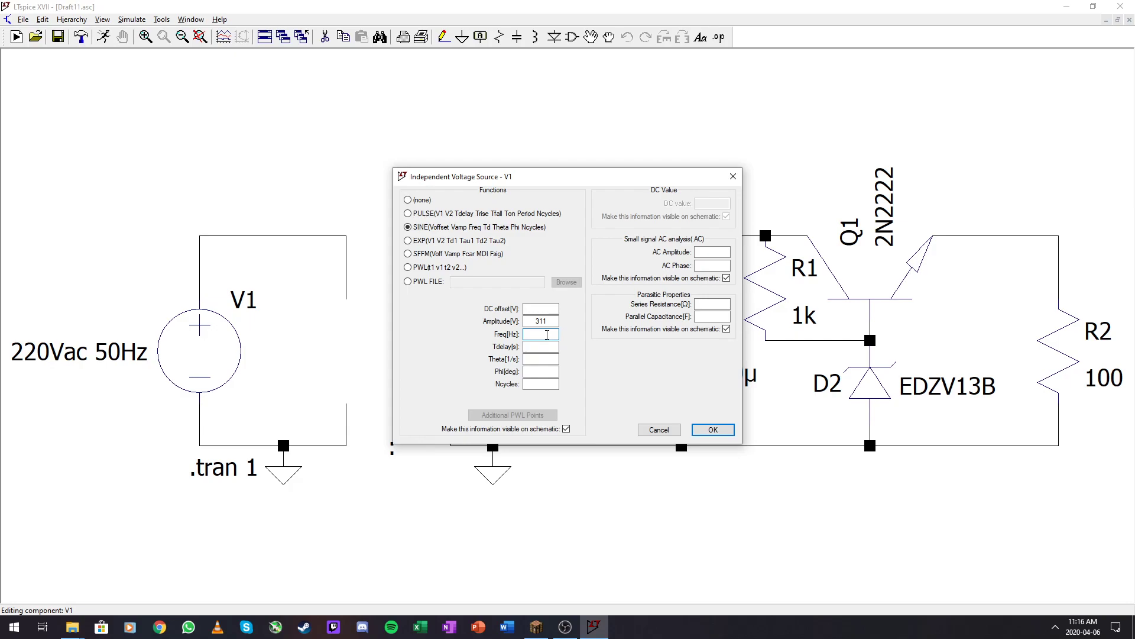
text(50)
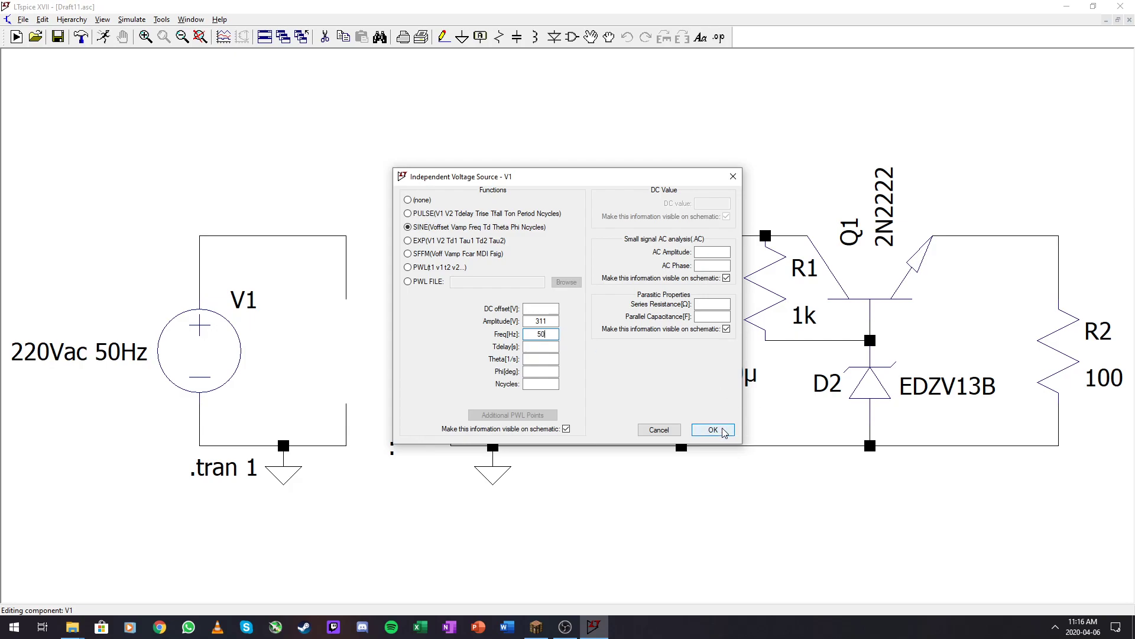
click(712, 429)
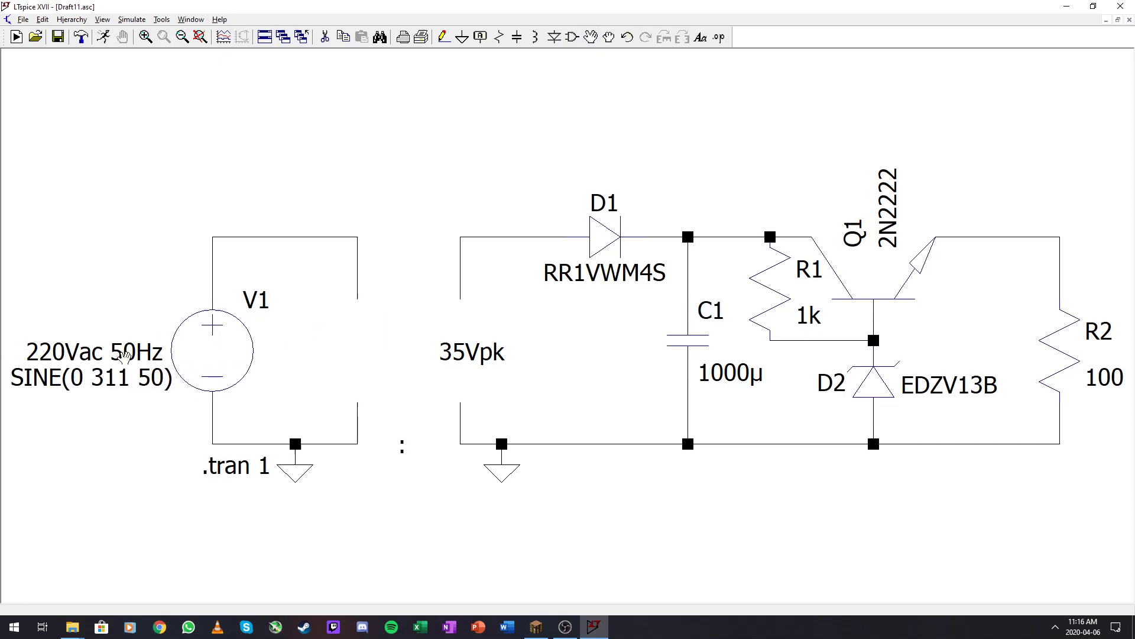
mouse_move(210, 353)
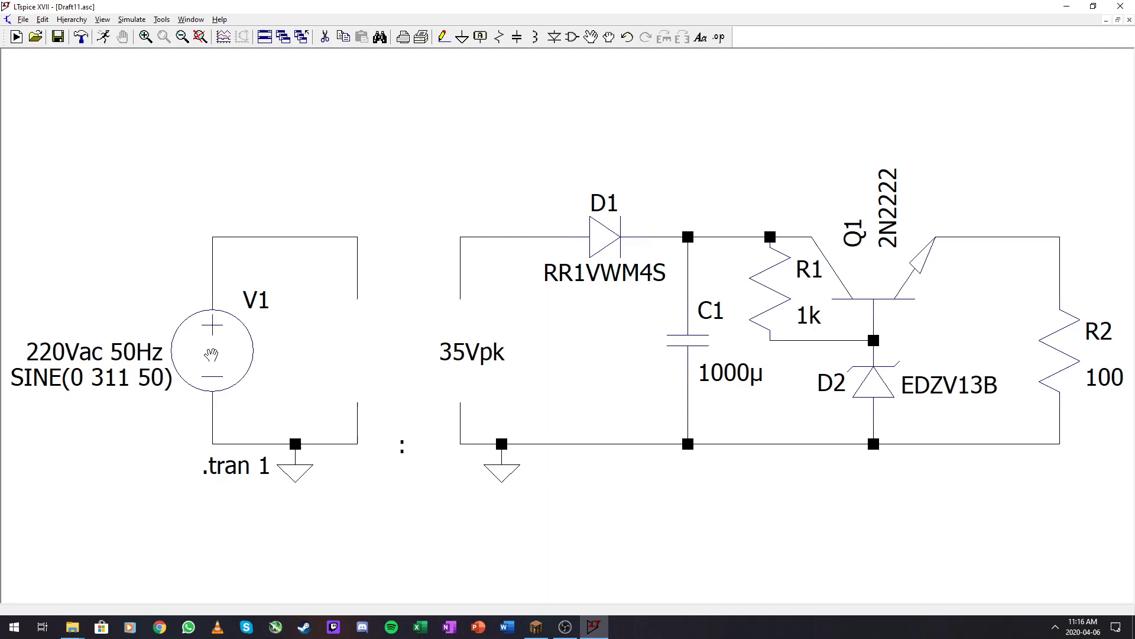
Give V1 a series resistance Rser of 0.1
double_click(213, 351)
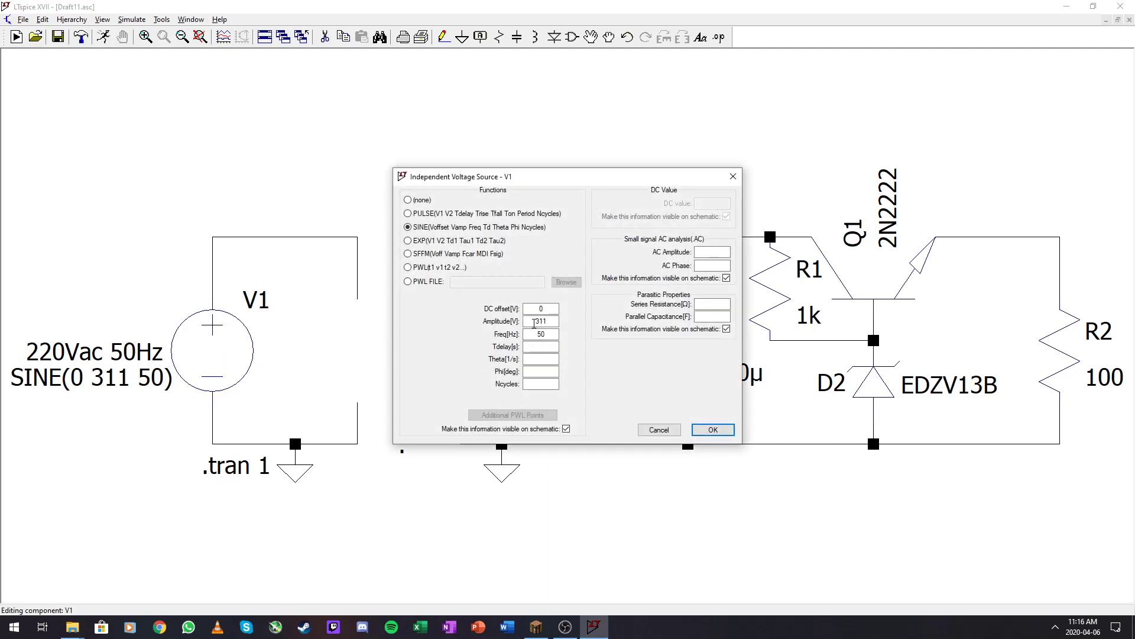
click(712, 303)
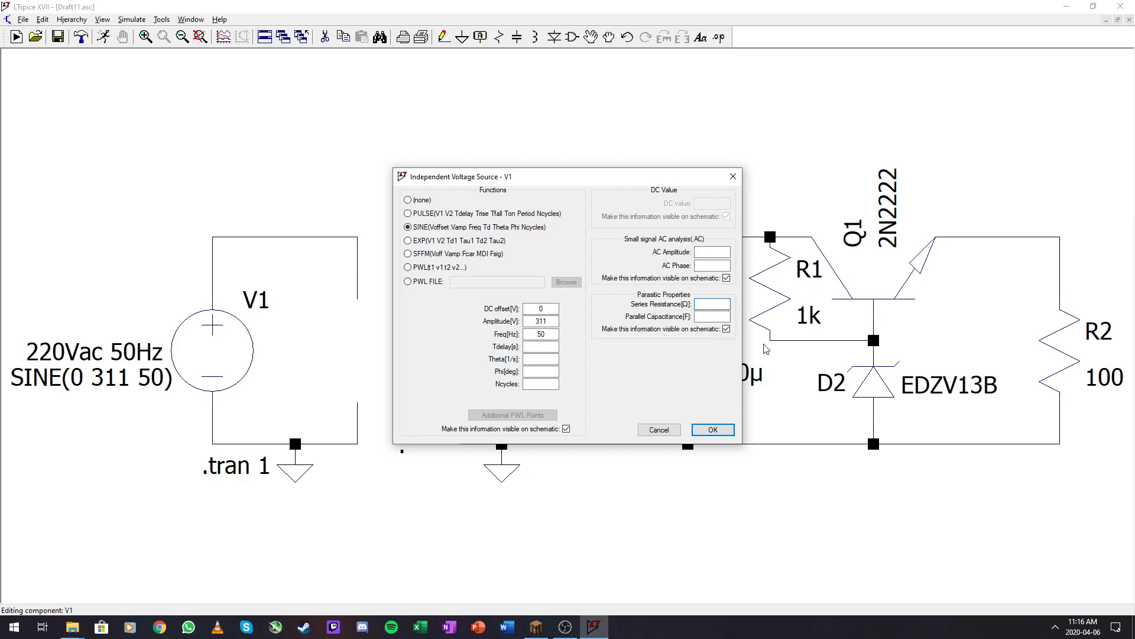
click(712, 304)
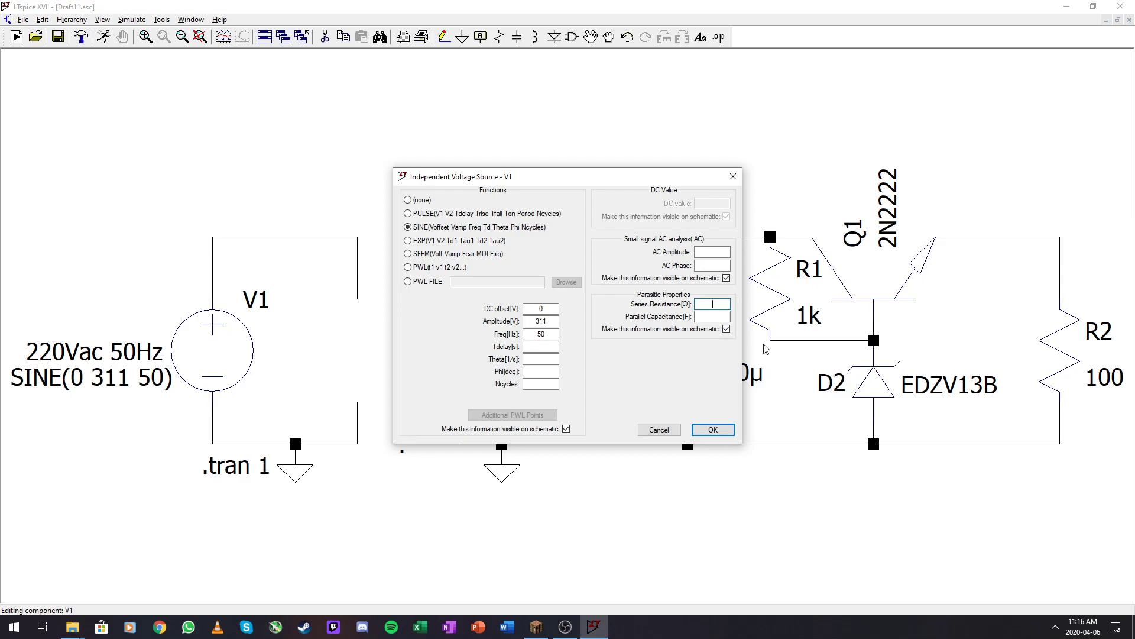
text(0.1)
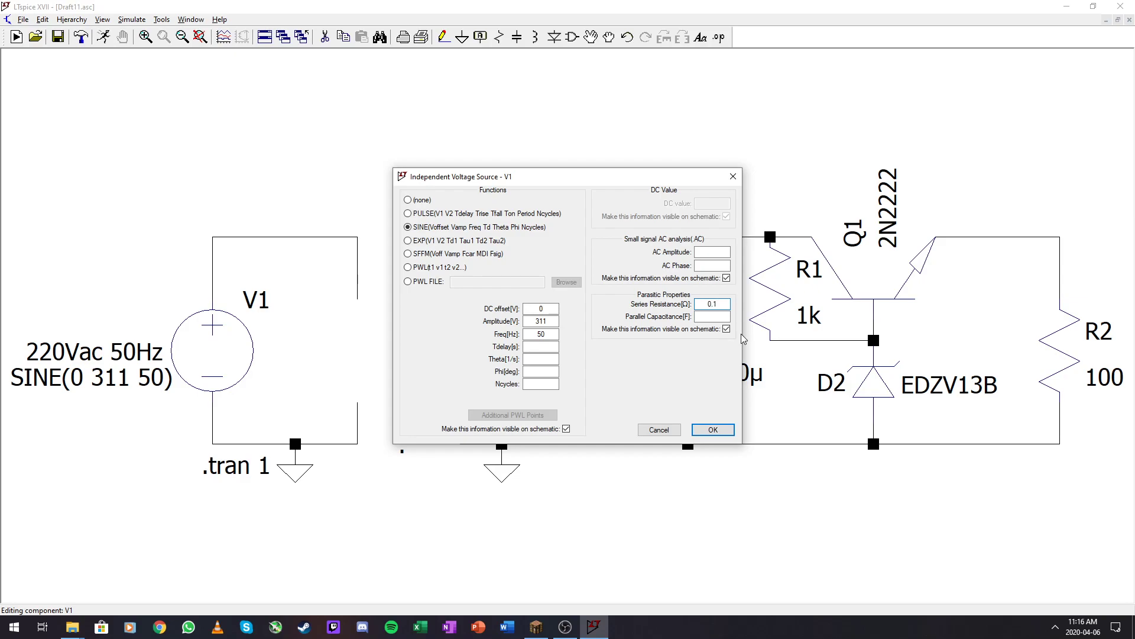
click(711, 429)
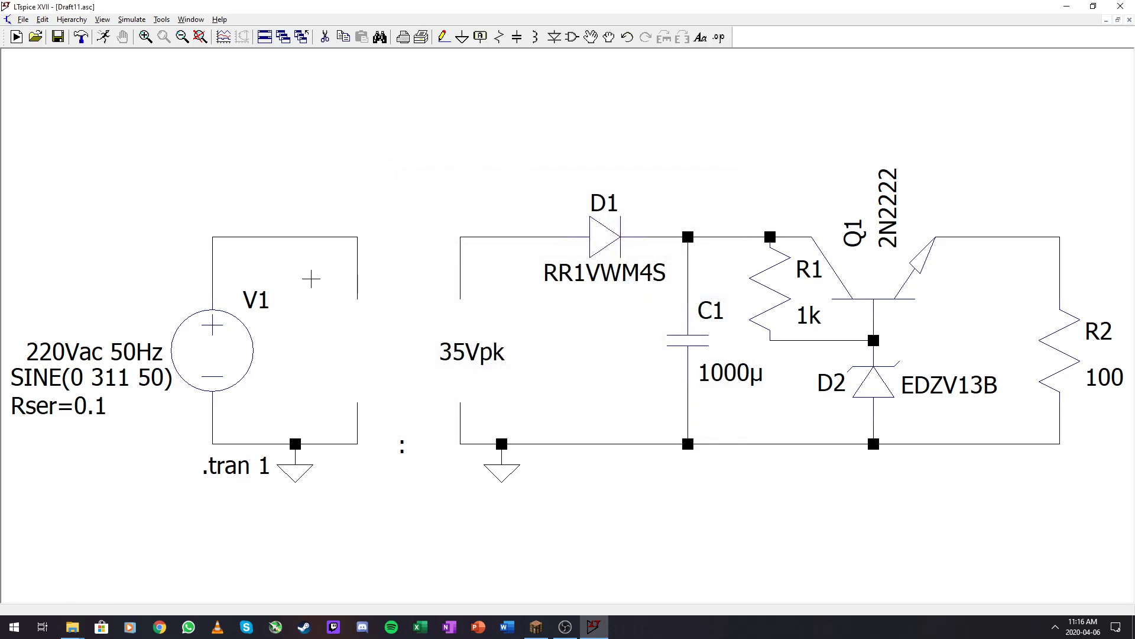
mouse_move(428, 401)
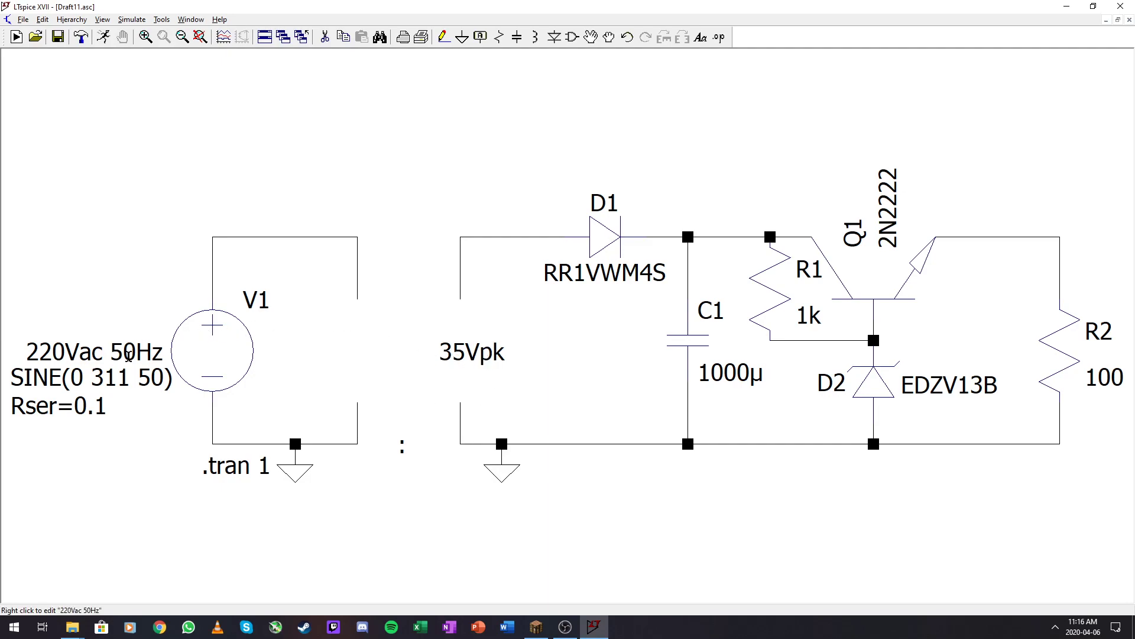
mouse_move(211, 369)
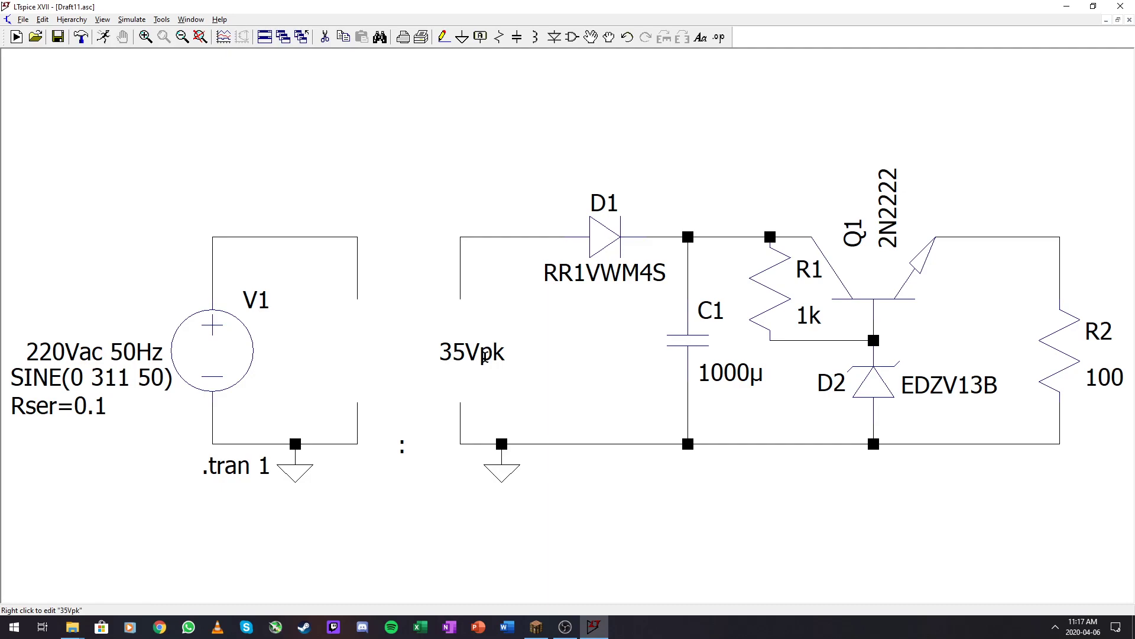
mouse_move(401, 446)
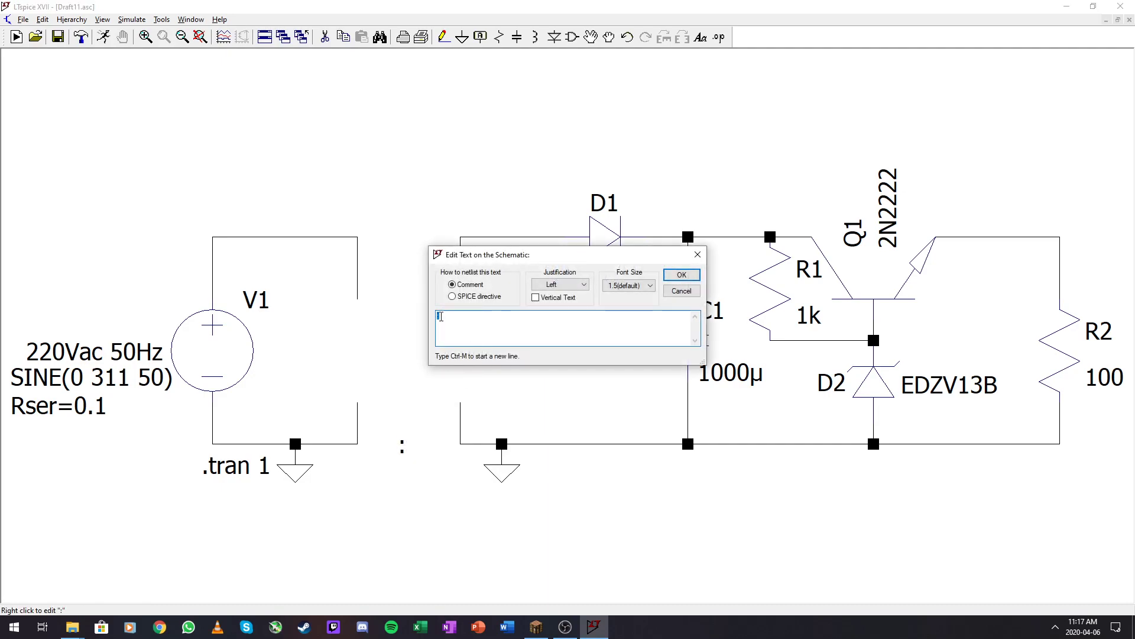
Add a 9:1 comment text marking the transformer ratio between the circuit halves
text(s)
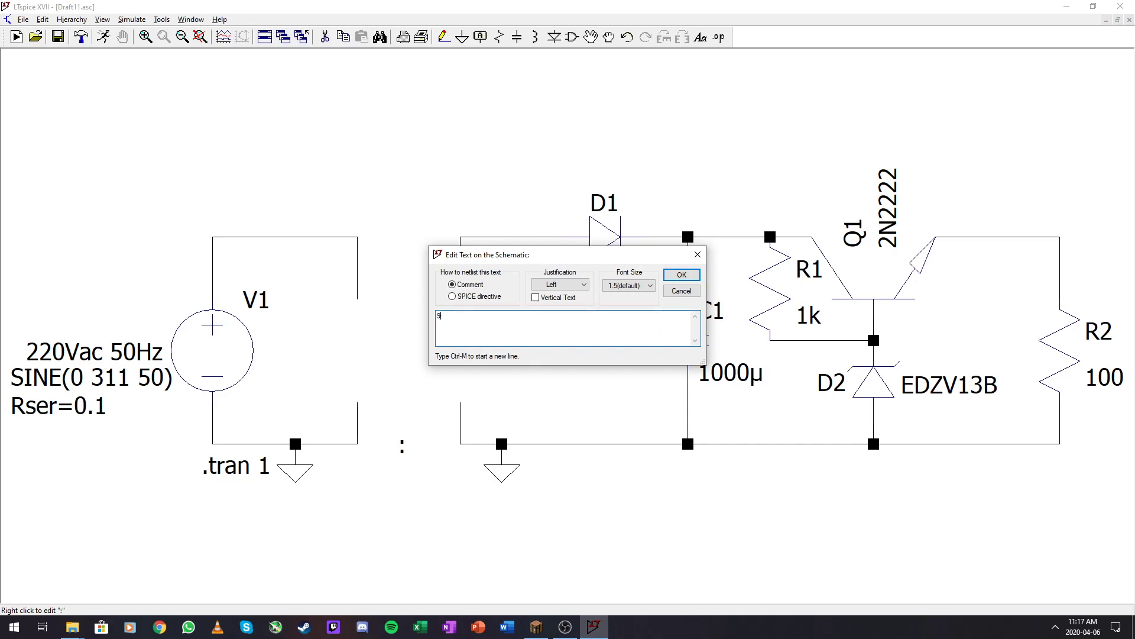
text(9:1)
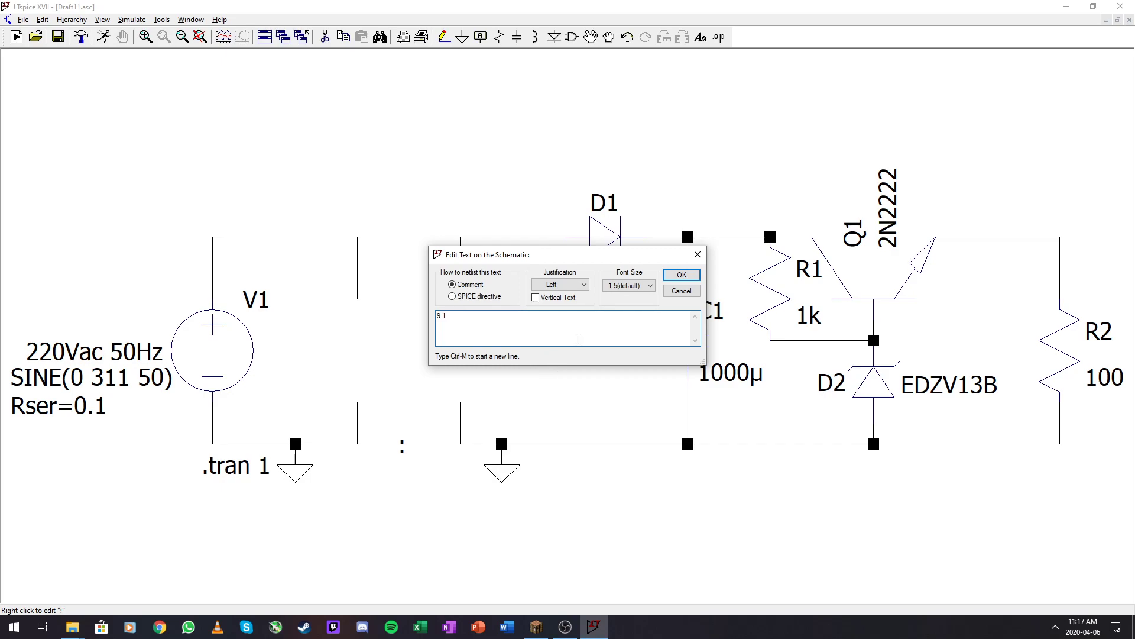
click(680, 275)
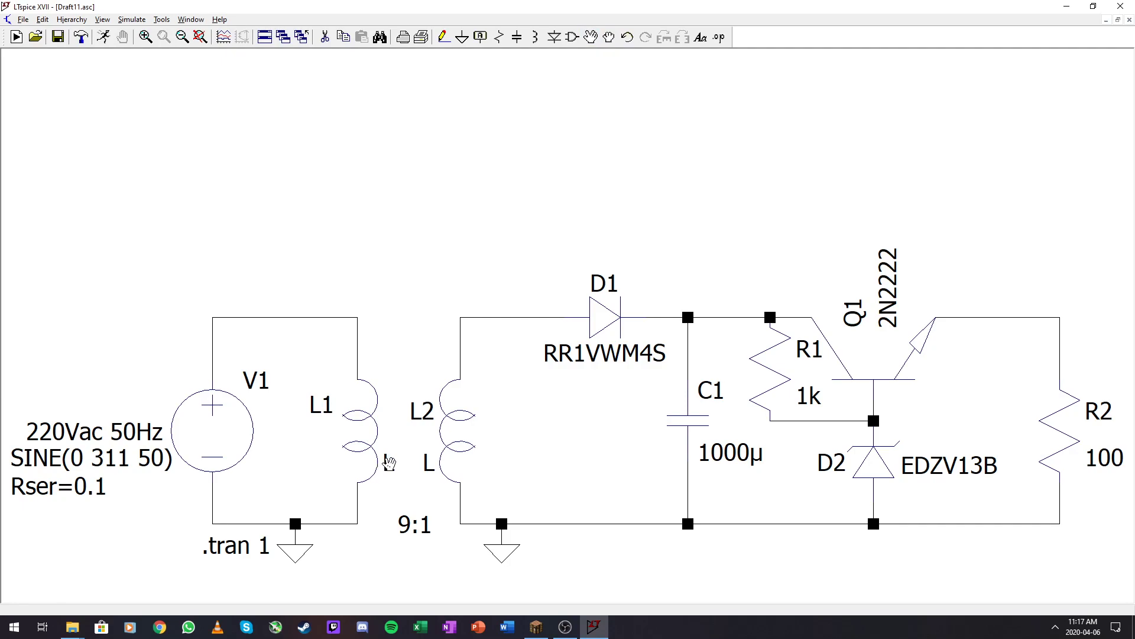
Move L1's label aside and draw a vertical core line between L1 and L2
drag(421, 411, 490, 398)
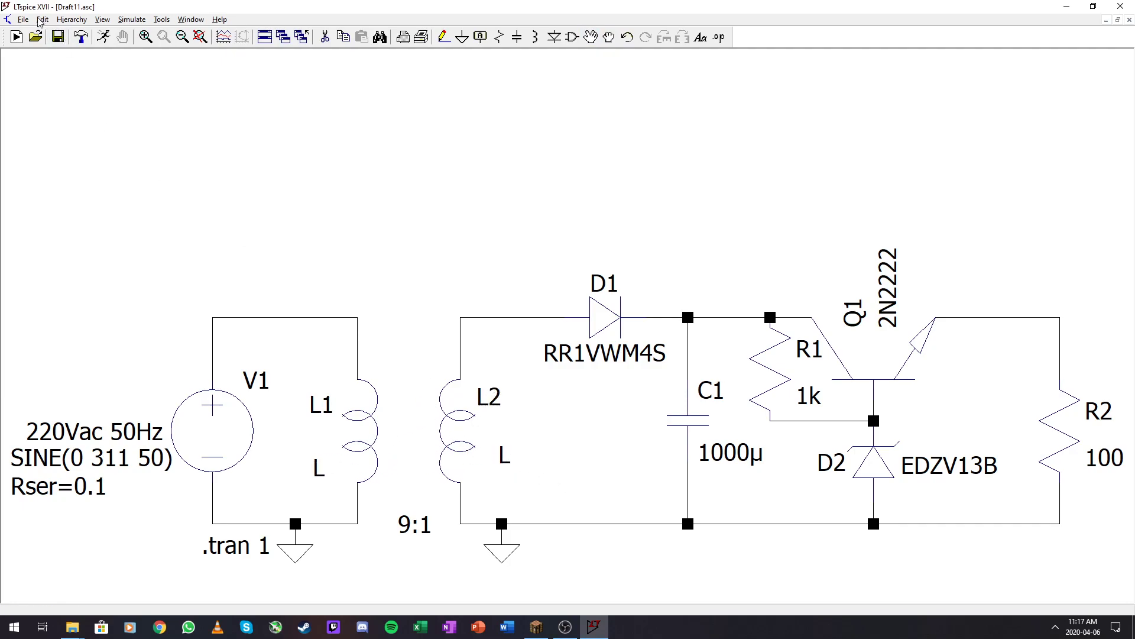
click(24, 19)
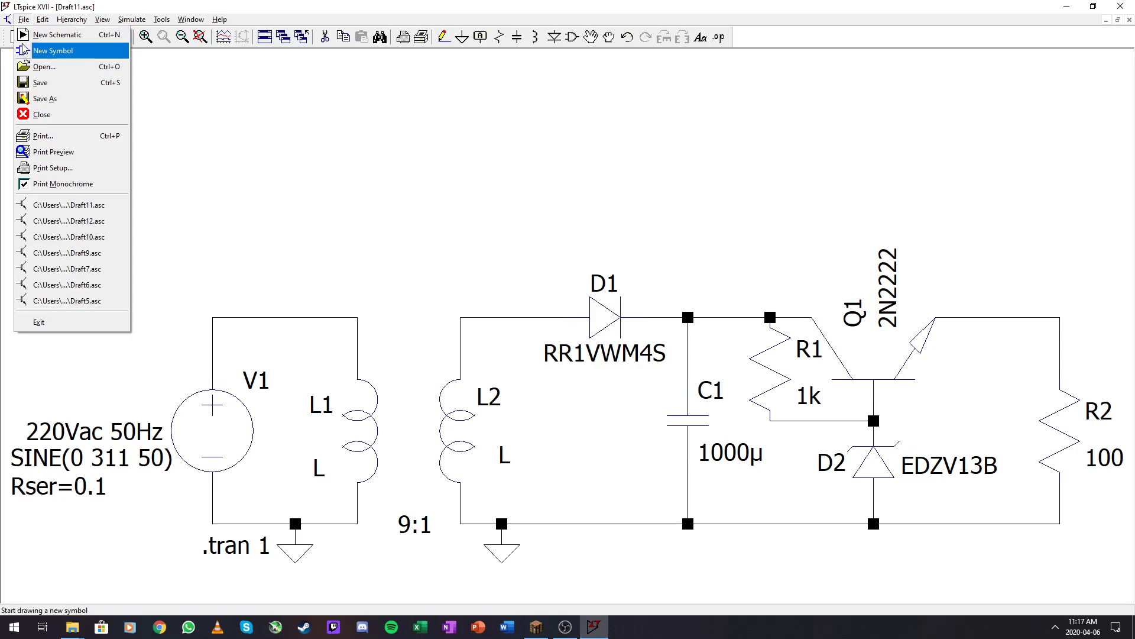
click(42, 20)
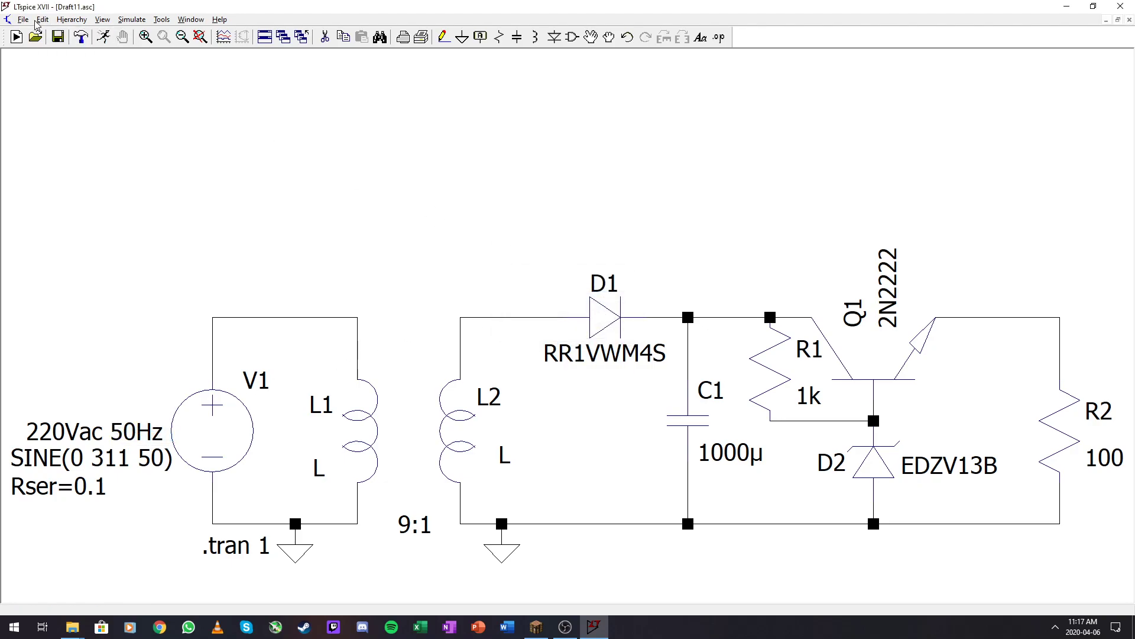
click(42, 19)
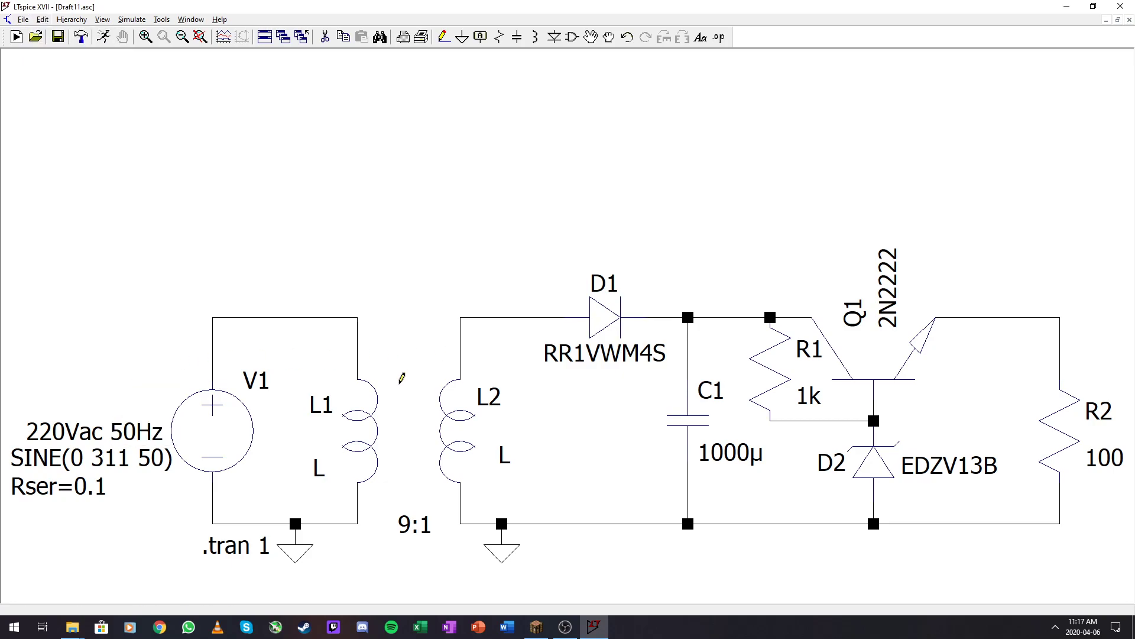
drag(399, 376, 398, 478)
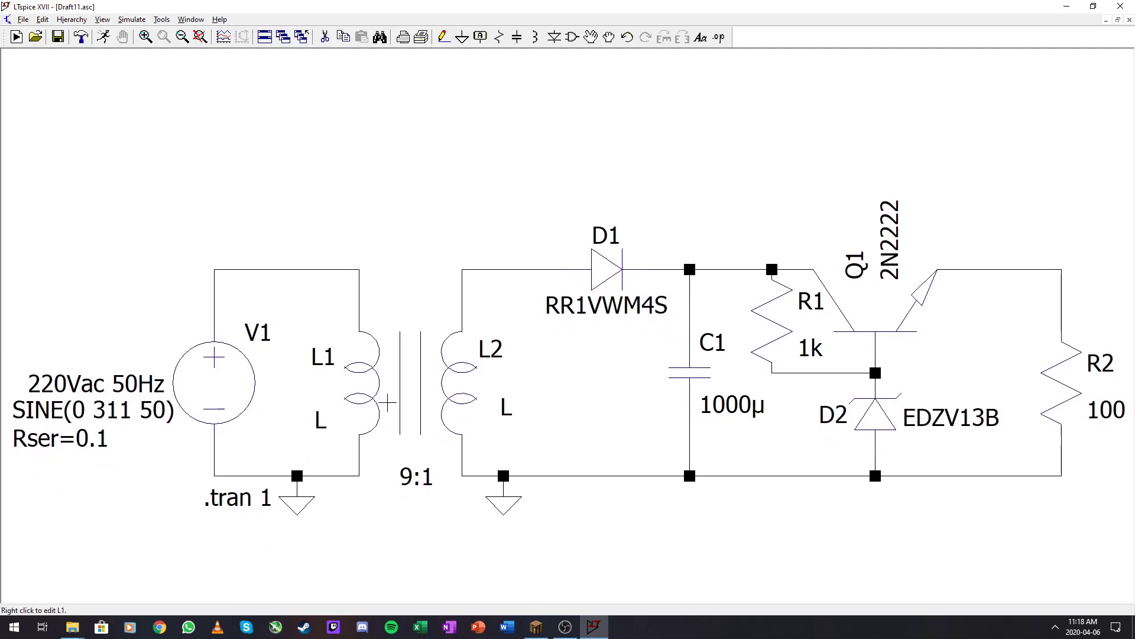
mouse_move(461, 403)
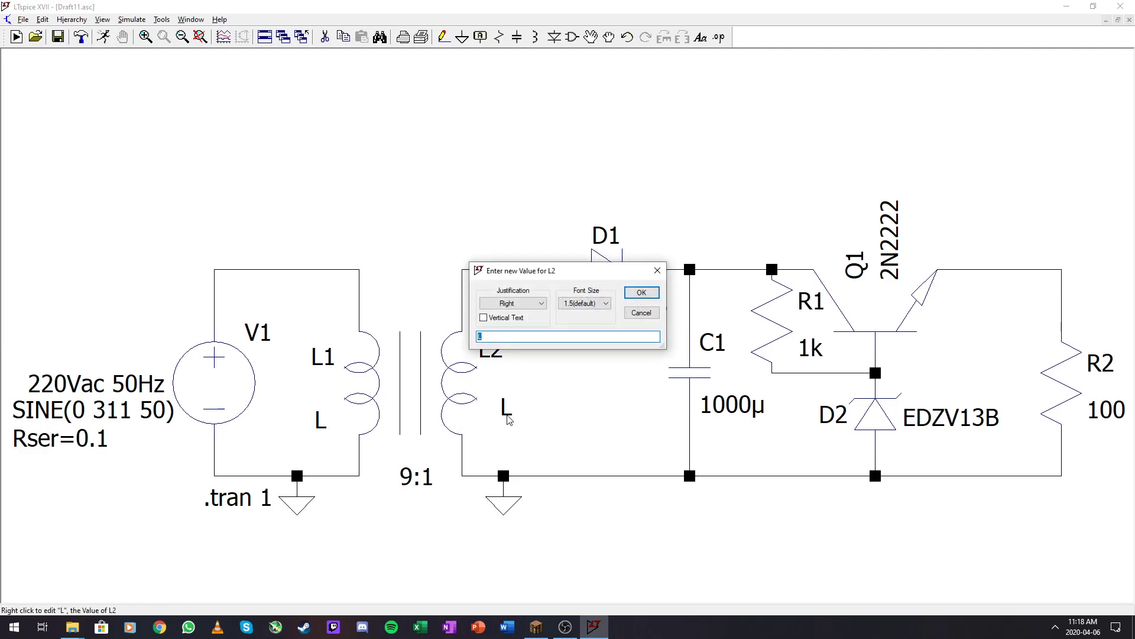
Set the secondary inductor L2's value to 100u
text(100u)
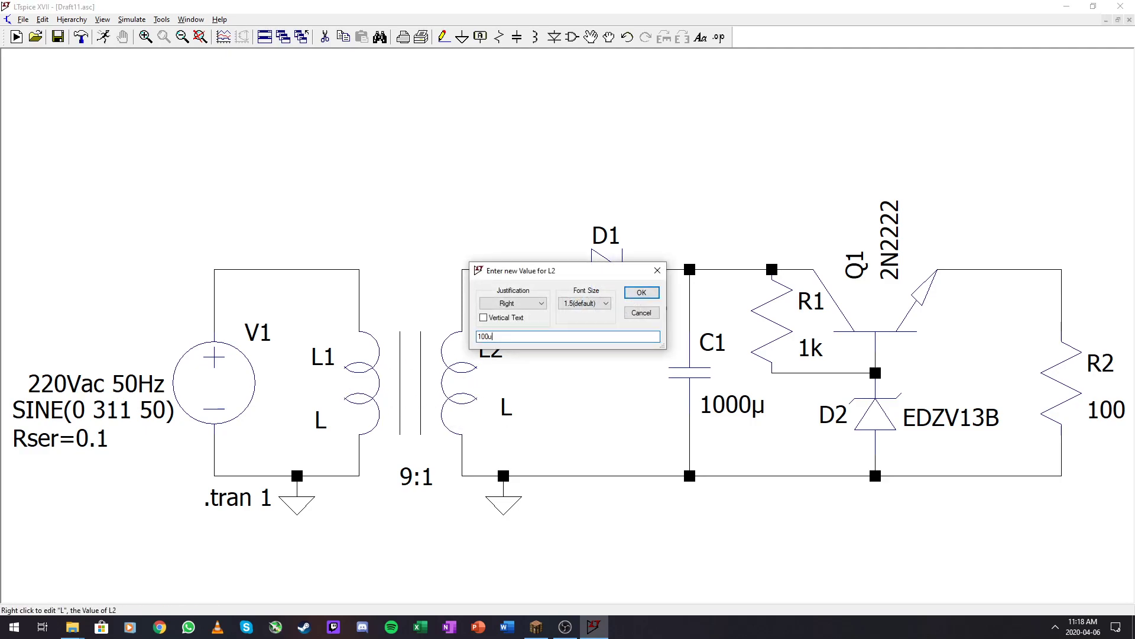
click(640, 292)
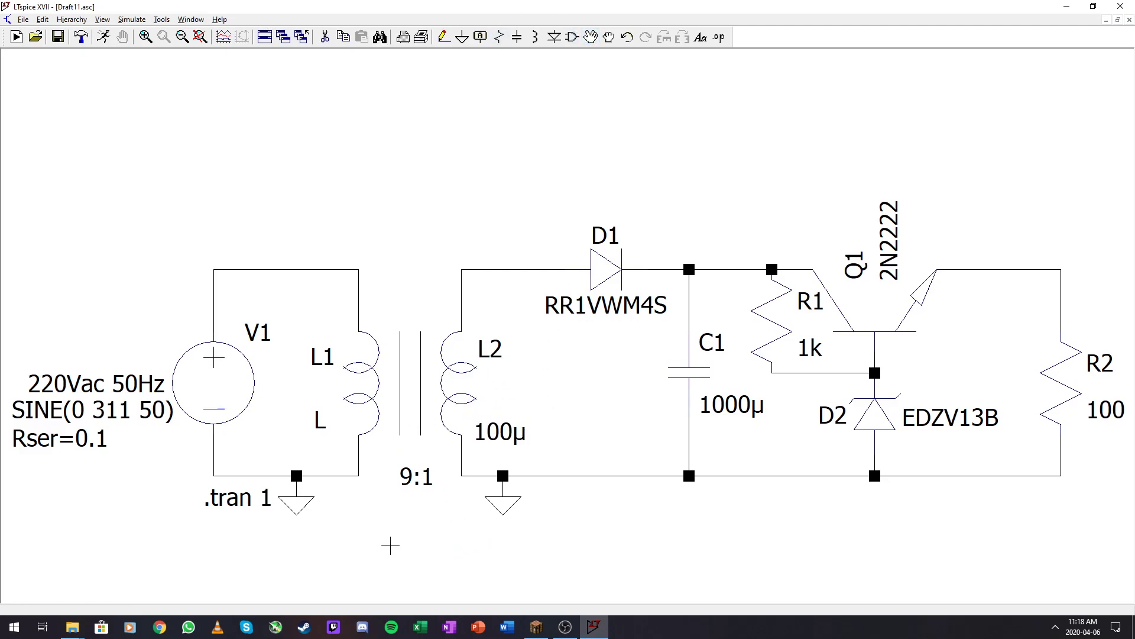
mouse_move(309, 433)
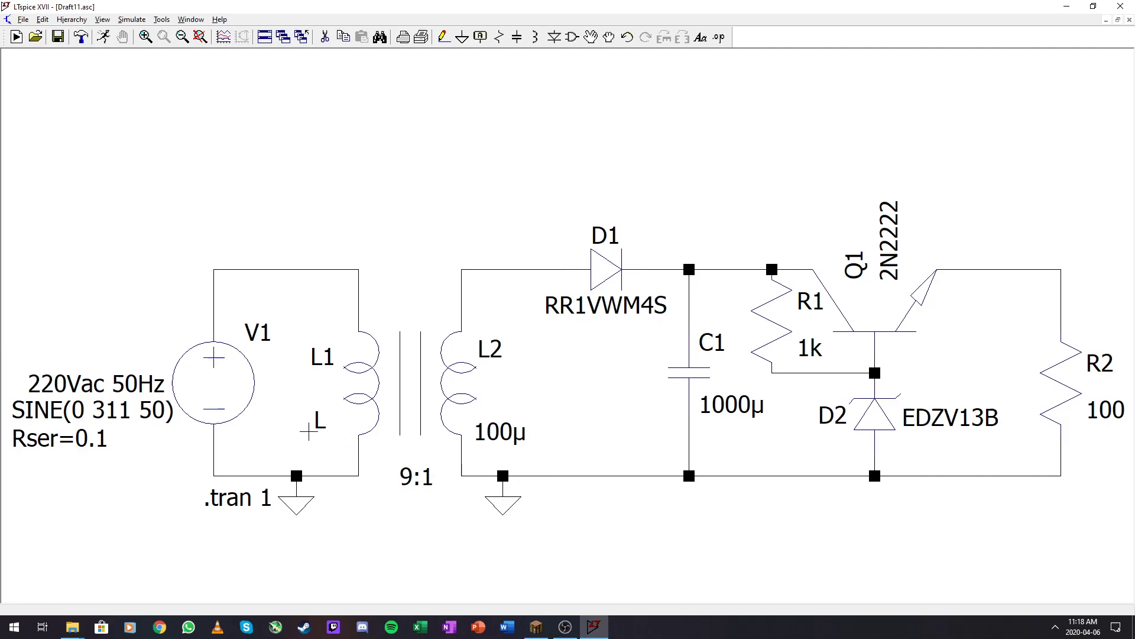
mouse_move(310, 430)
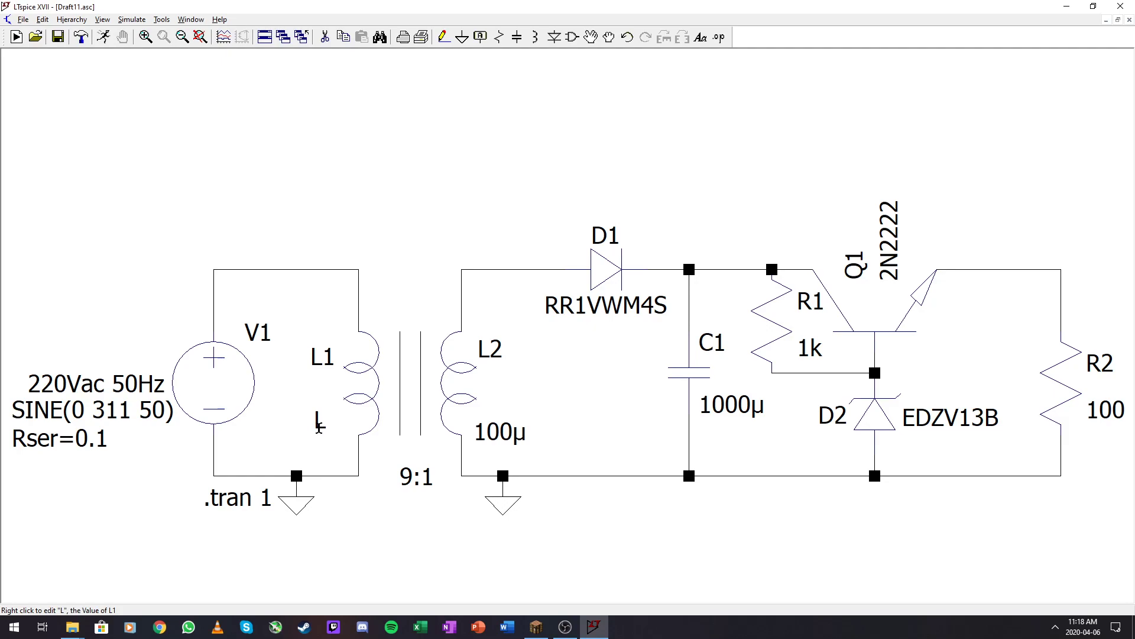
mouse_move(450, 484)
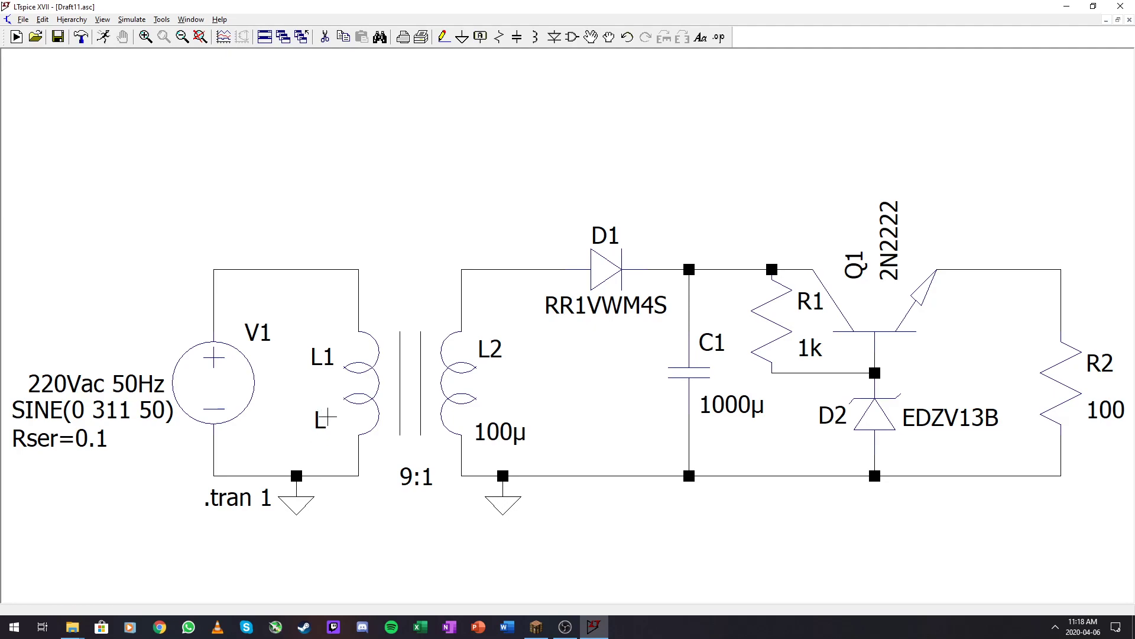
mouse_move(328, 418)
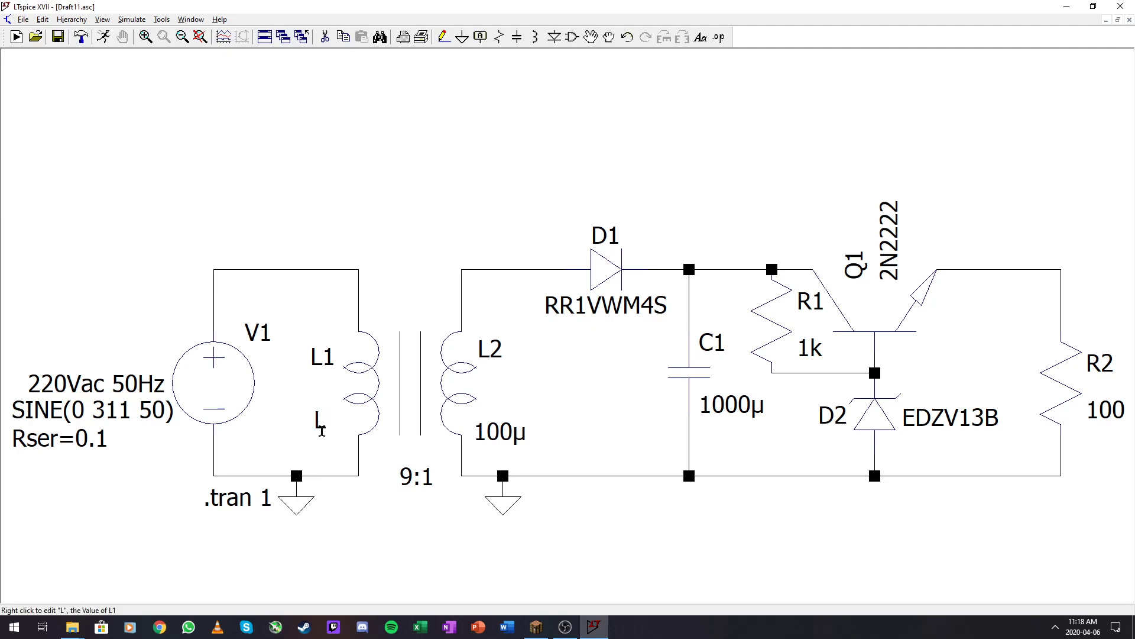
mouse_move(410, 488)
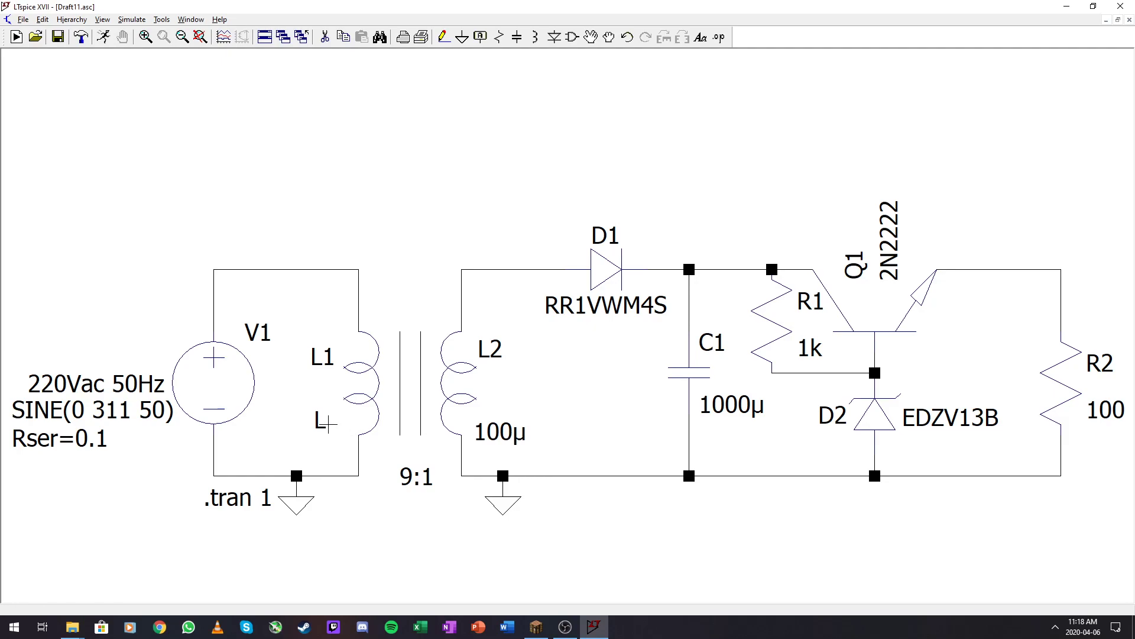
Set the primary inductor L1's value to 8100u
right_click(322, 419)
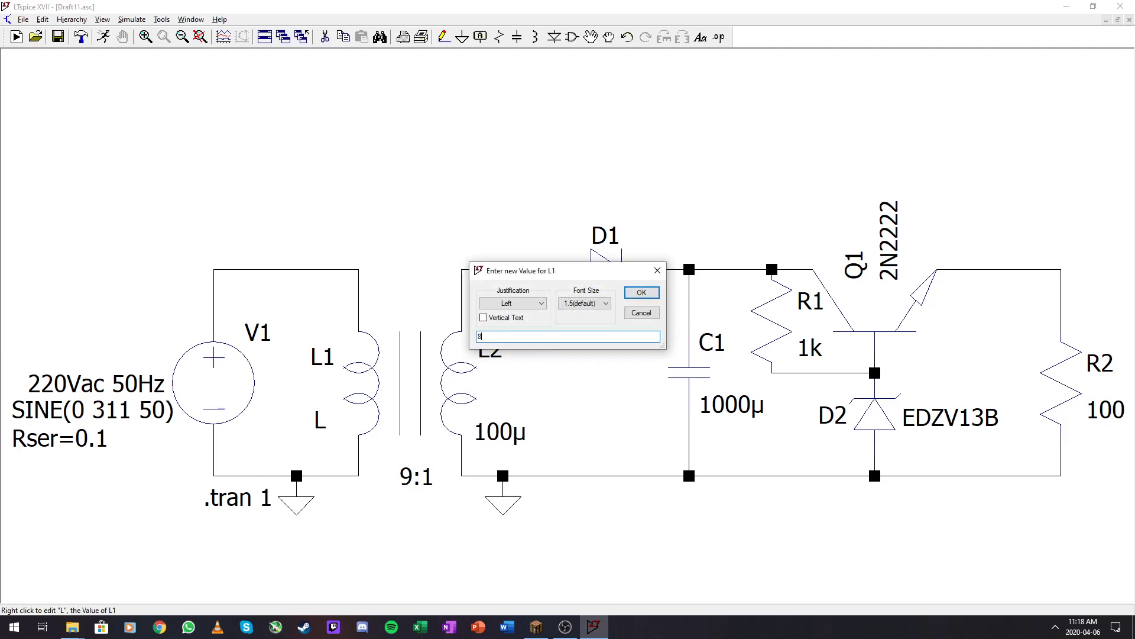
text(100u)
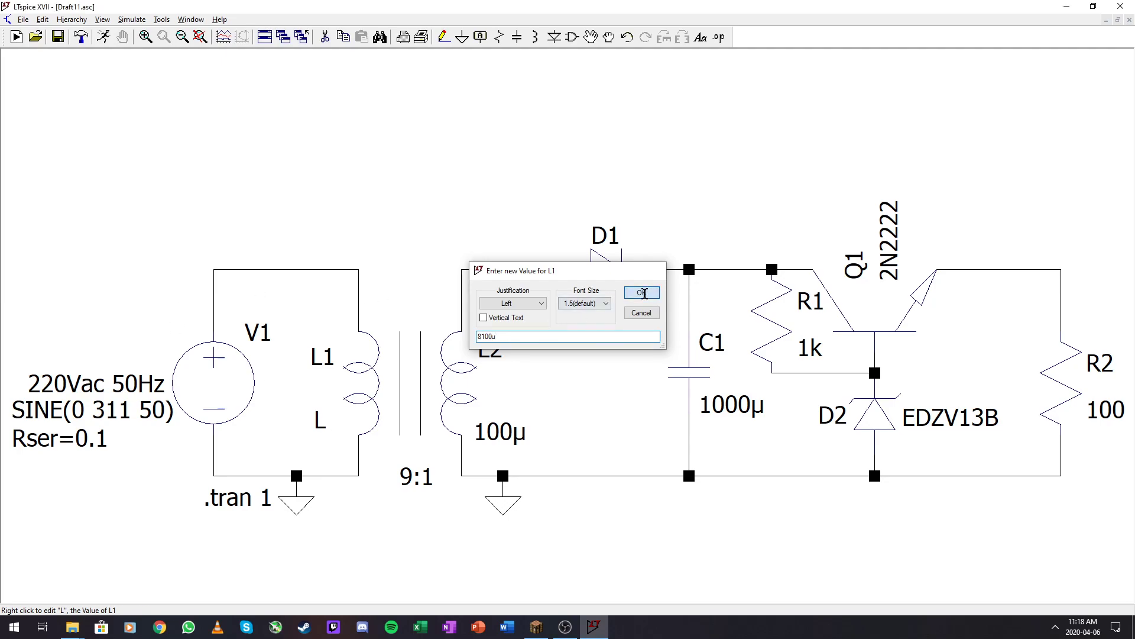
click(640, 292)
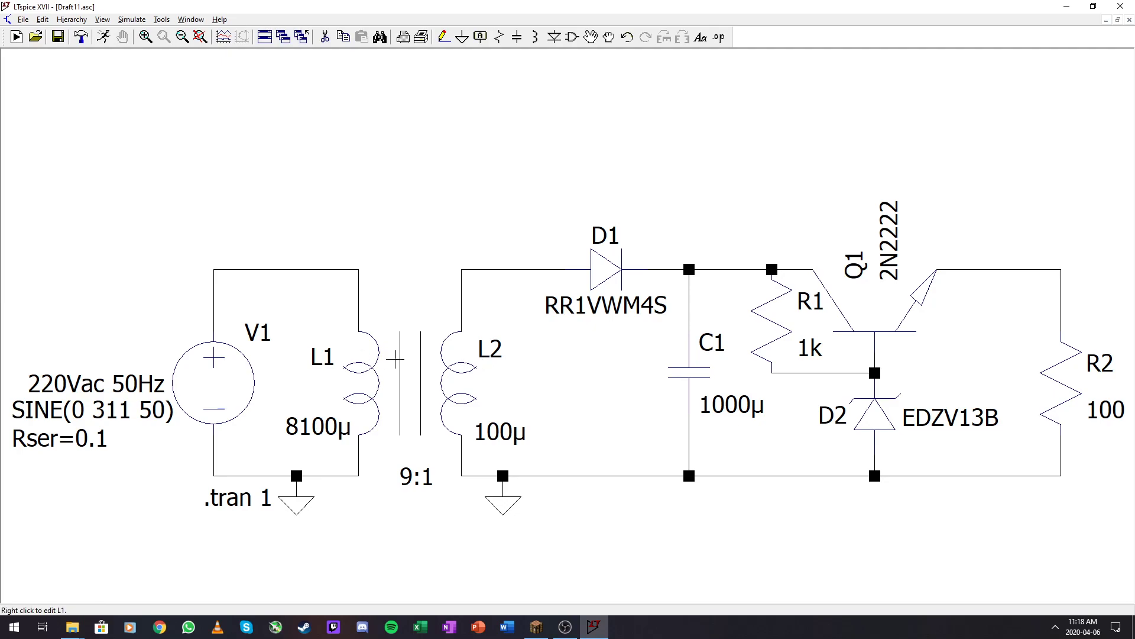
mouse_move(486, 356)
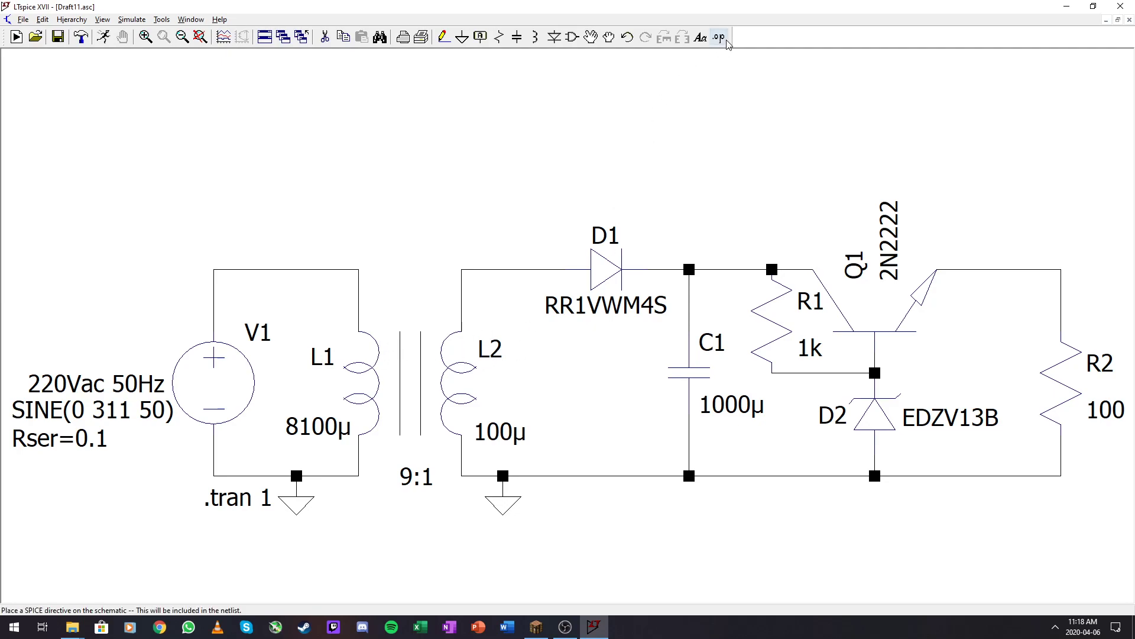
Add the SPICE directive K1 L1 L2 1 coupling the transformer windings
click(718, 36)
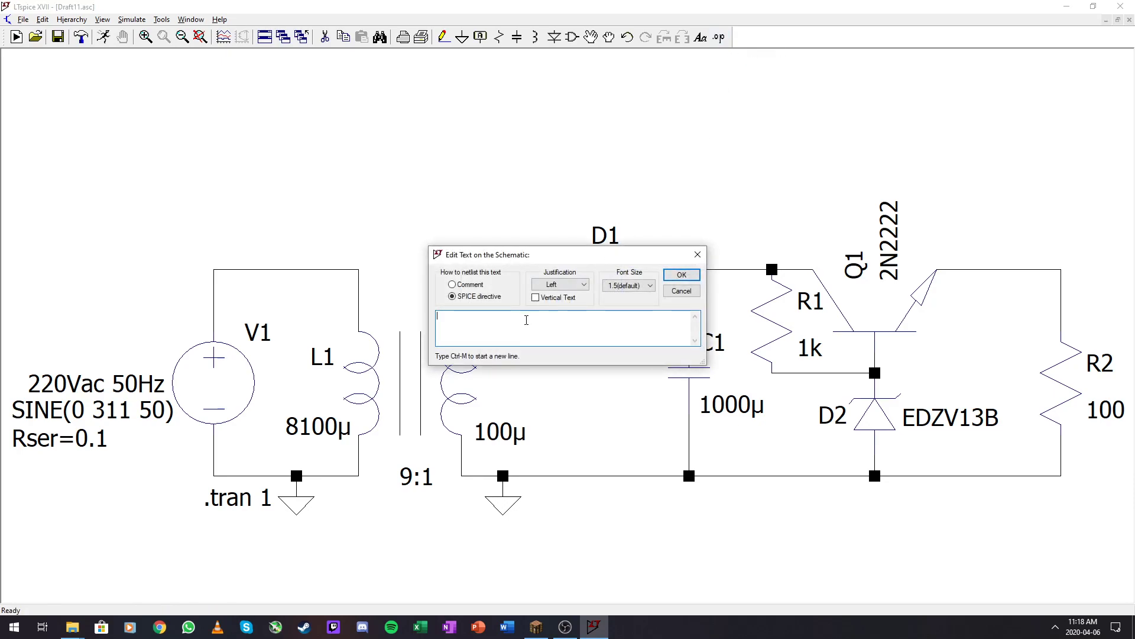
text(K1)
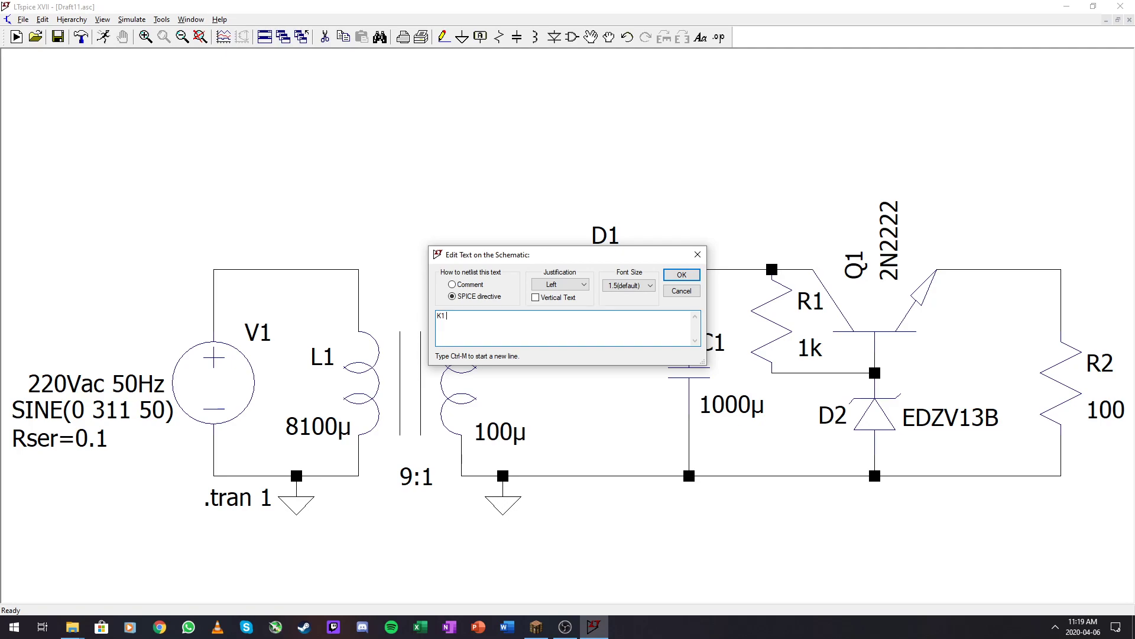
text(L1 L)
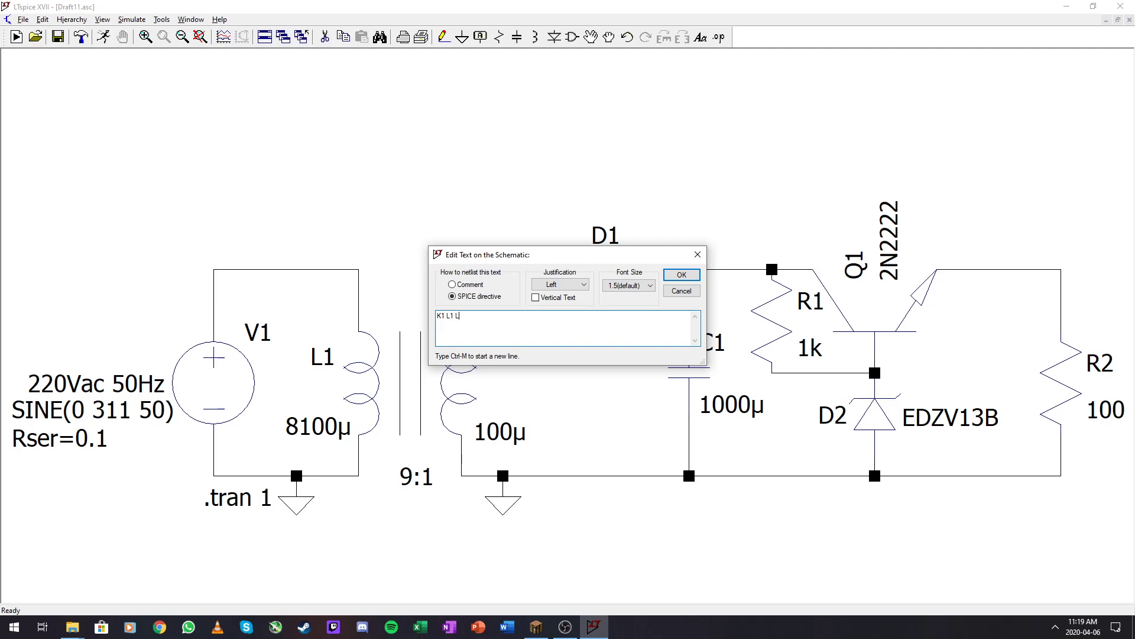
text(2)
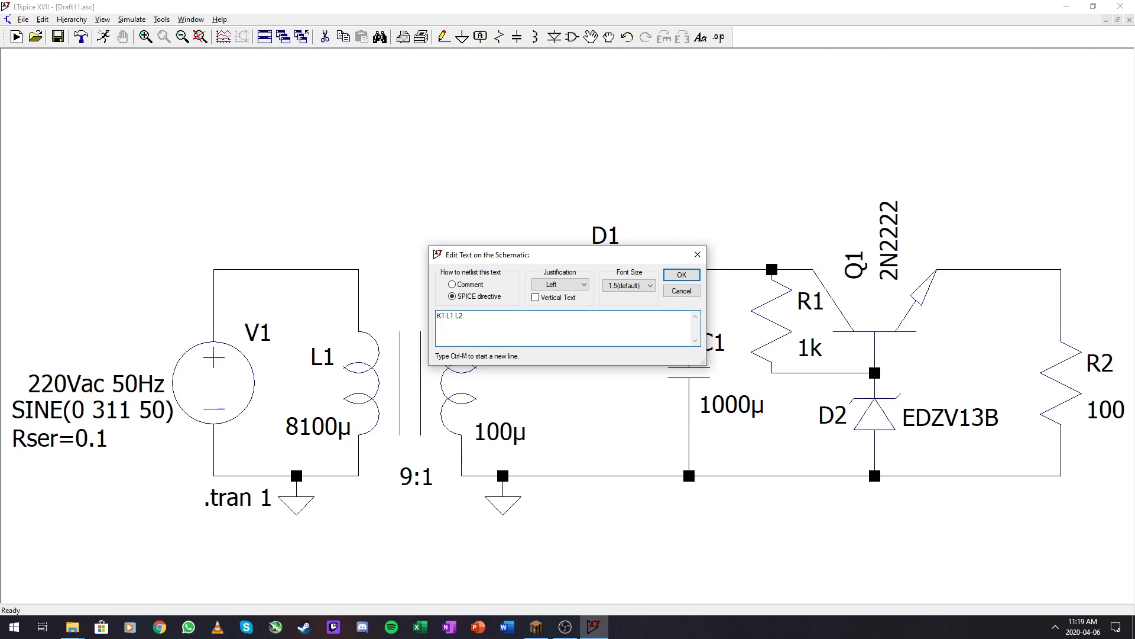
text(1)
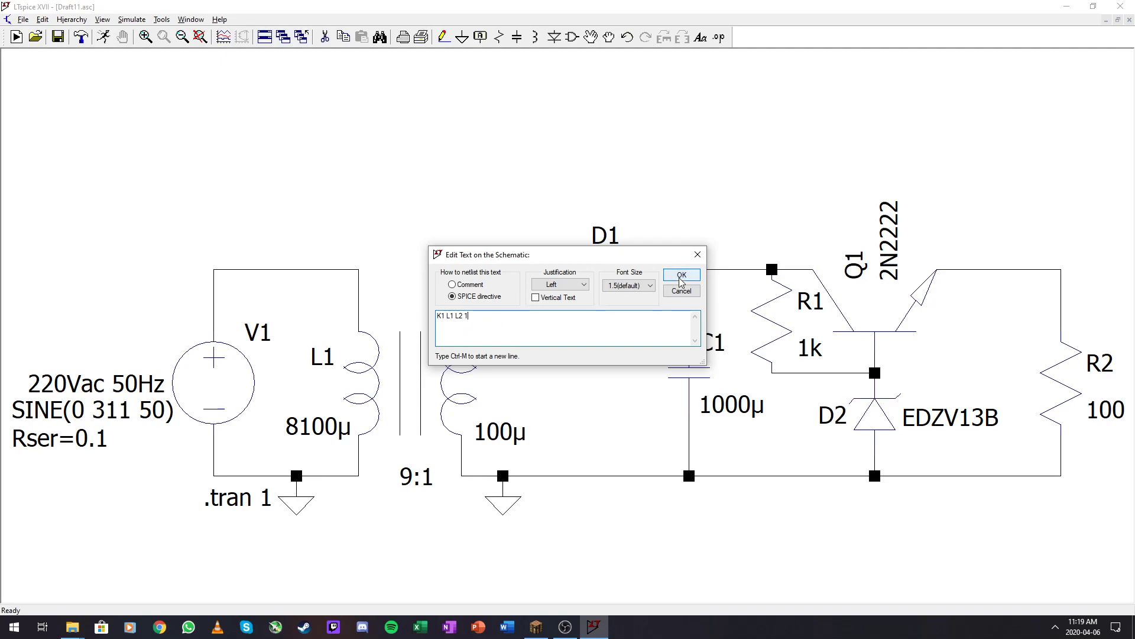
click(678, 276)
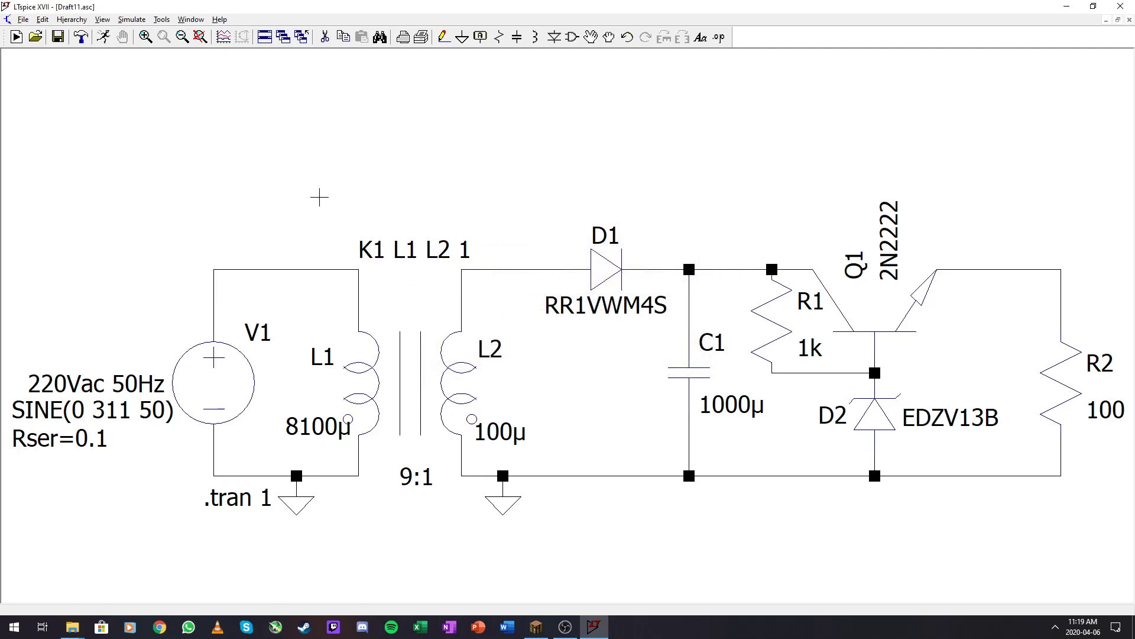
mouse_move(344, 443)
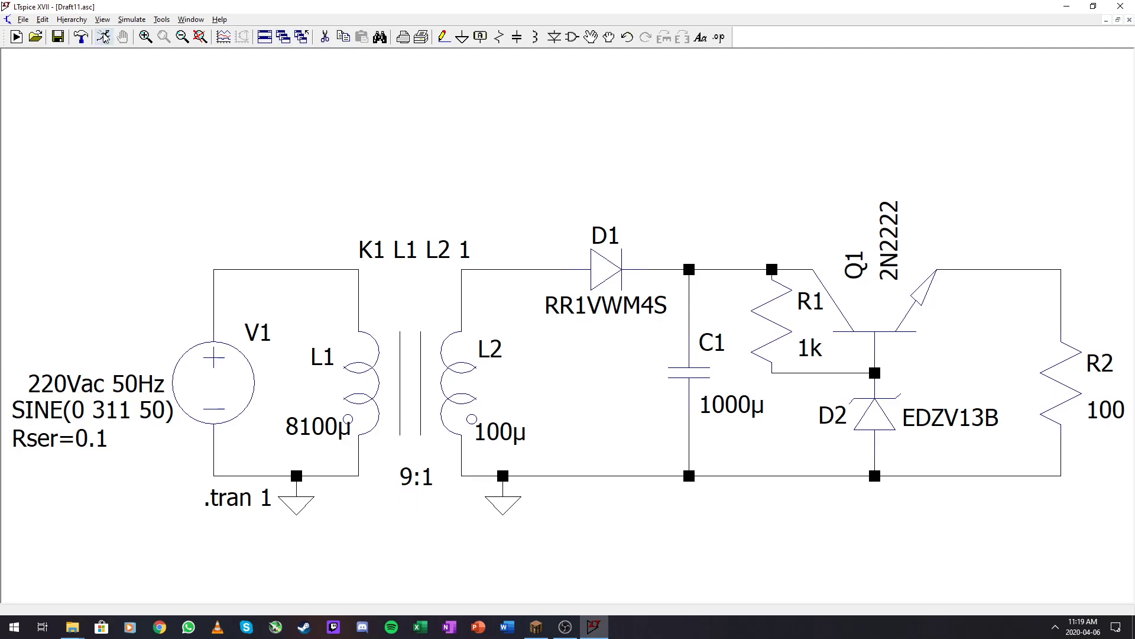
mouse_move(104, 36)
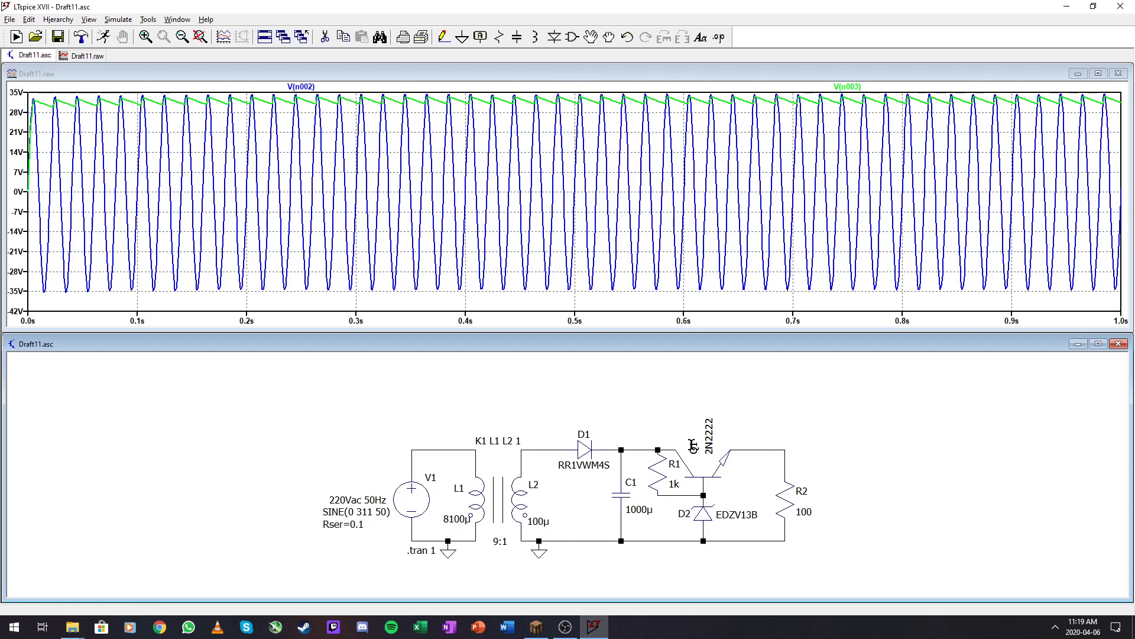
Probe the output node to plot V(n004) near 12 V
click(771, 442)
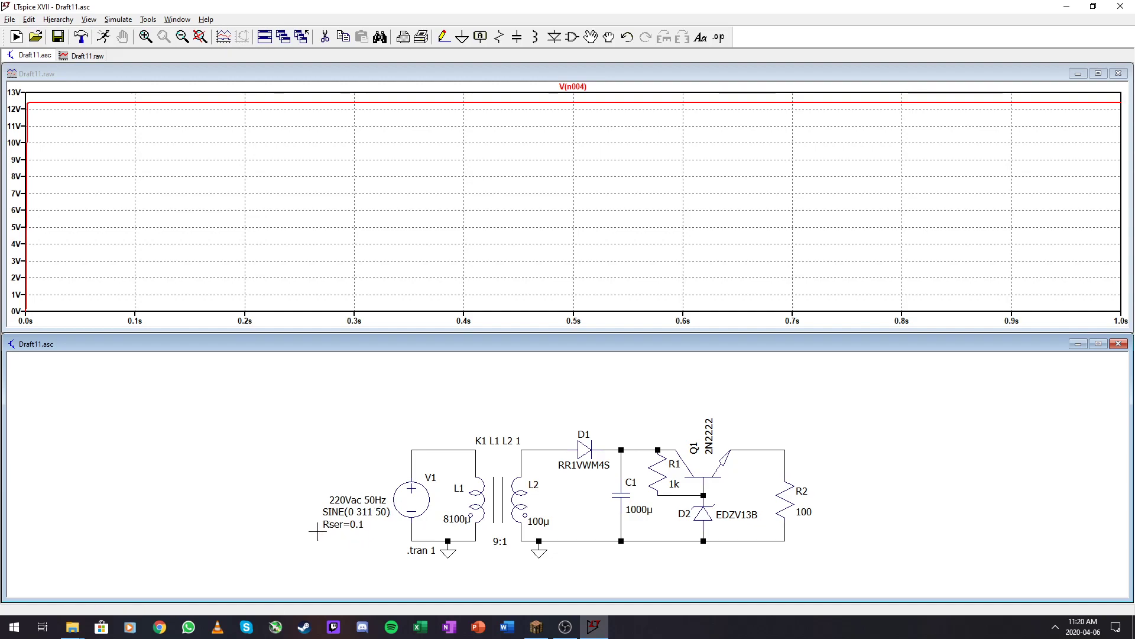
mouse_move(410, 503)
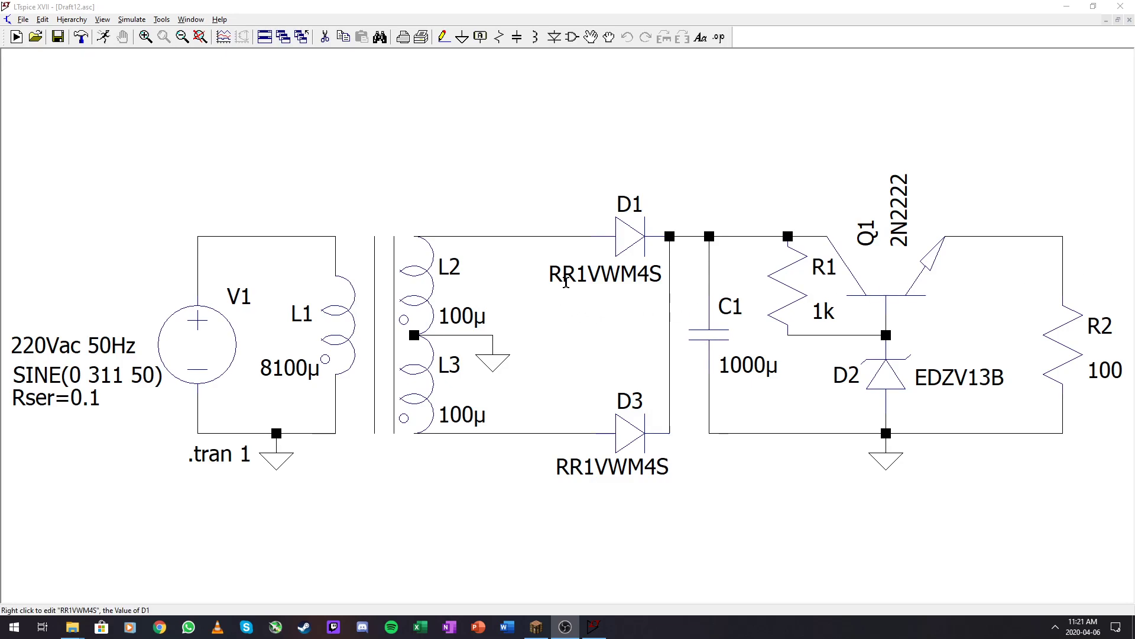
mouse_move(454, 386)
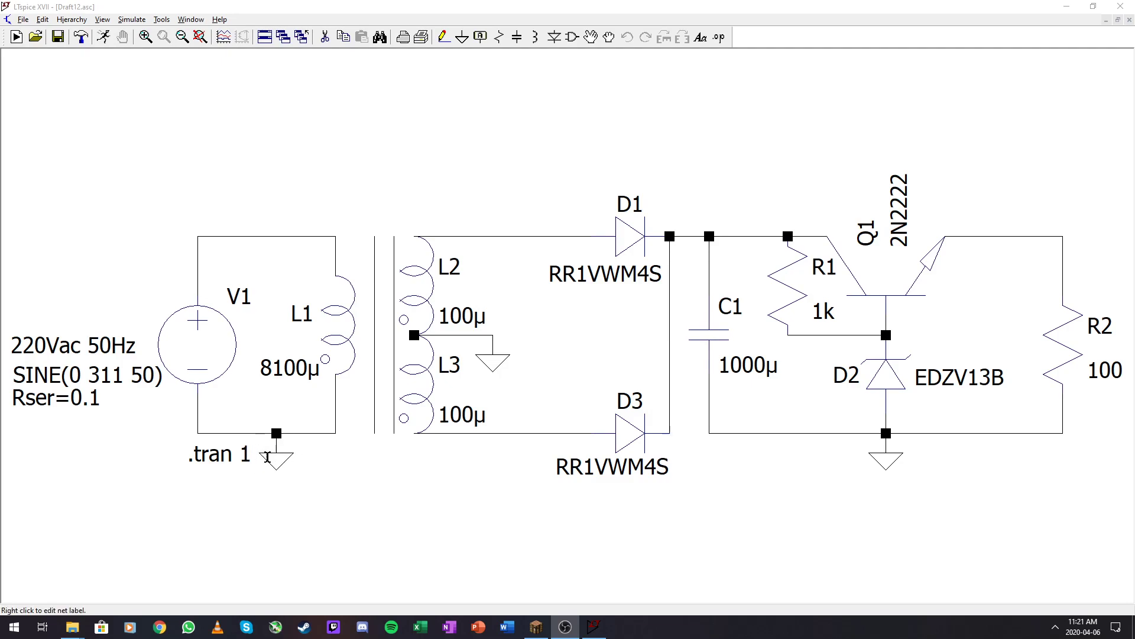
mouse_move(185, 265)
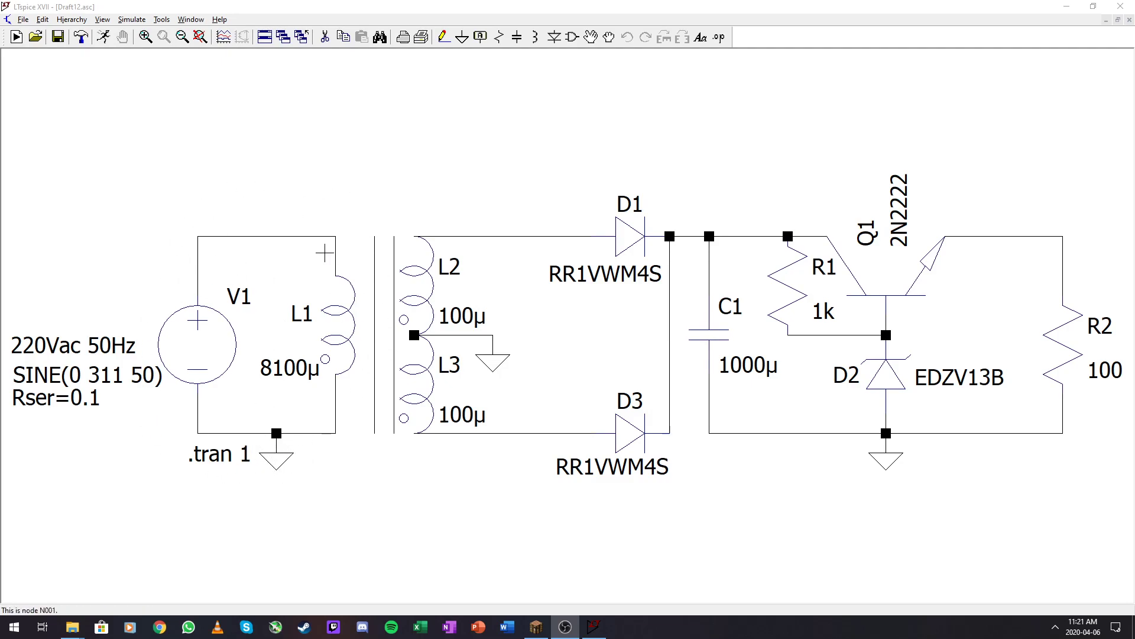
mouse_move(328, 266)
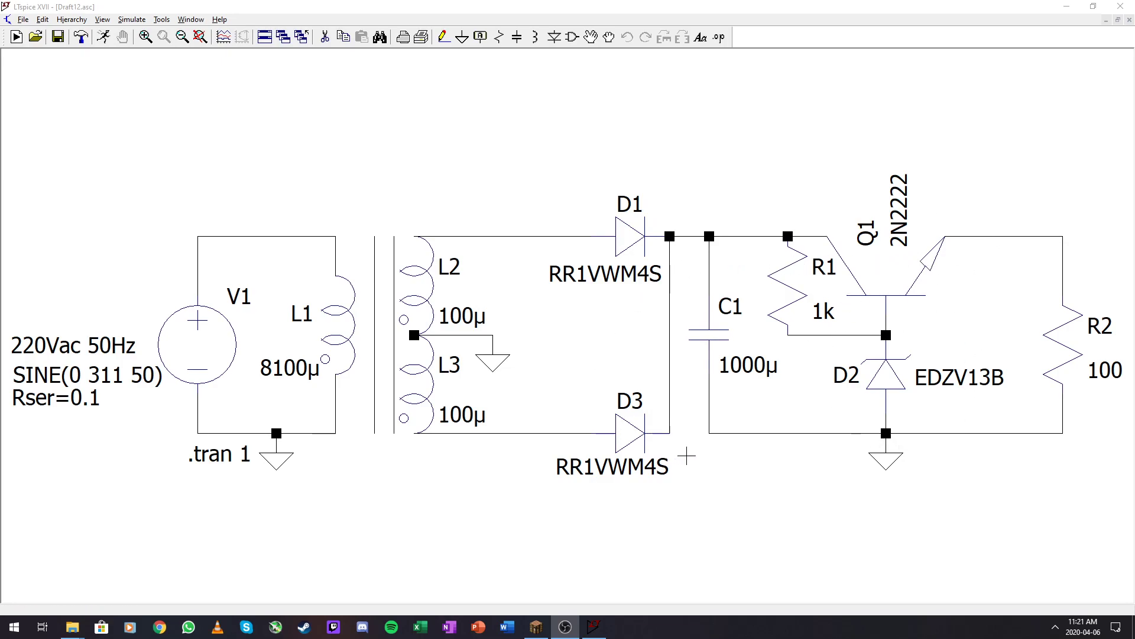
mouse_move(369, 474)
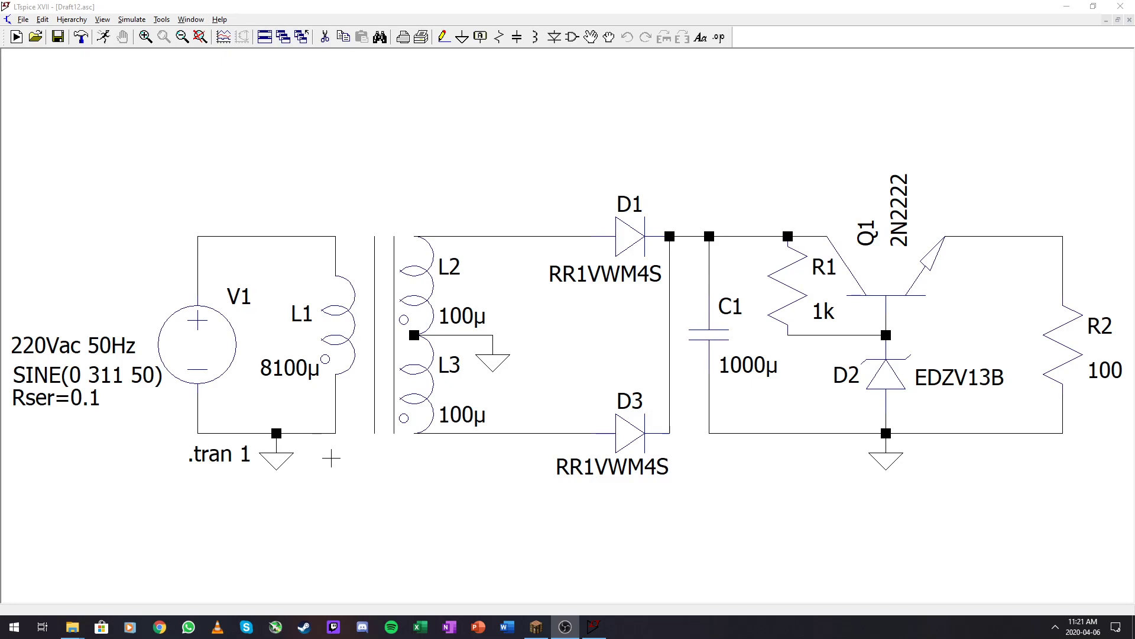
mouse_move(628, 270)
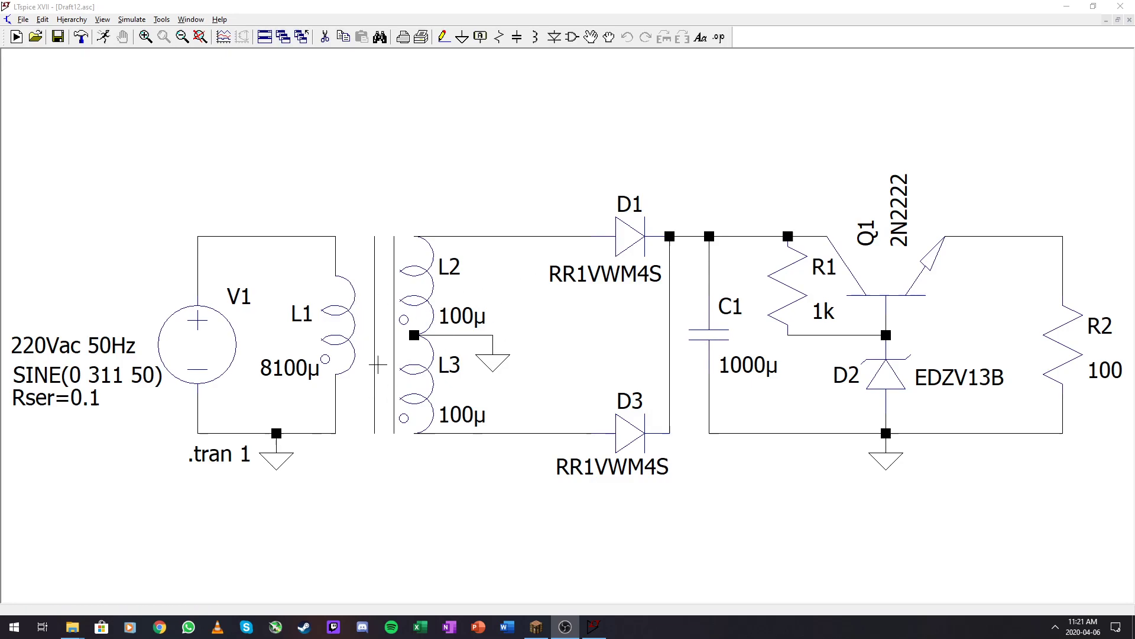
mouse_move(436, 281)
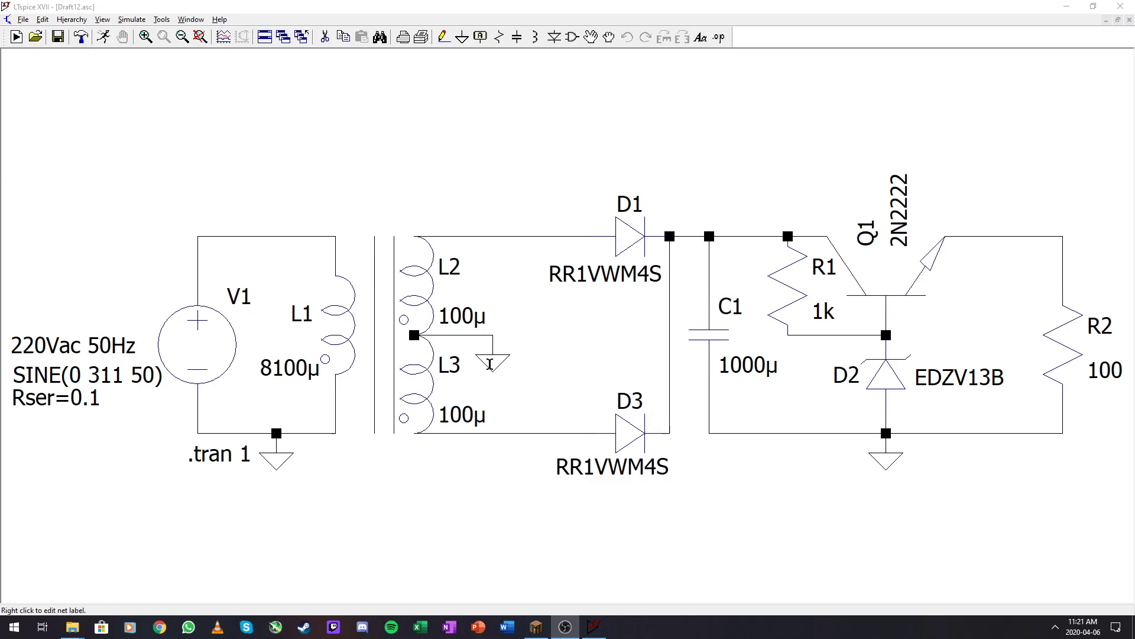
mouse_move(615, 246)
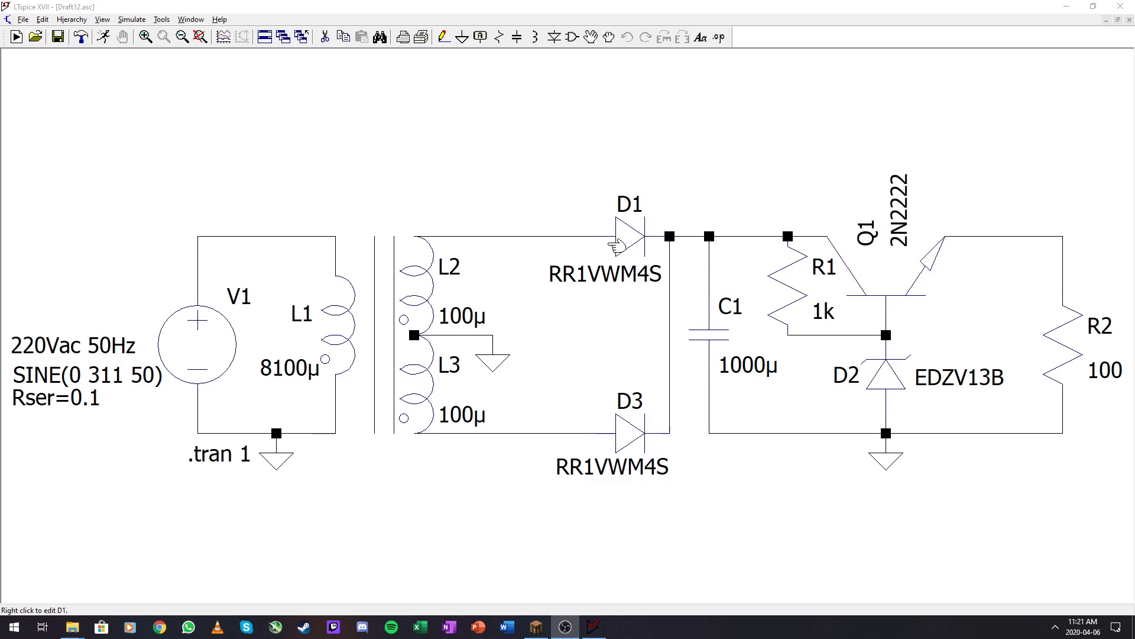
mouse_move(598, 425)
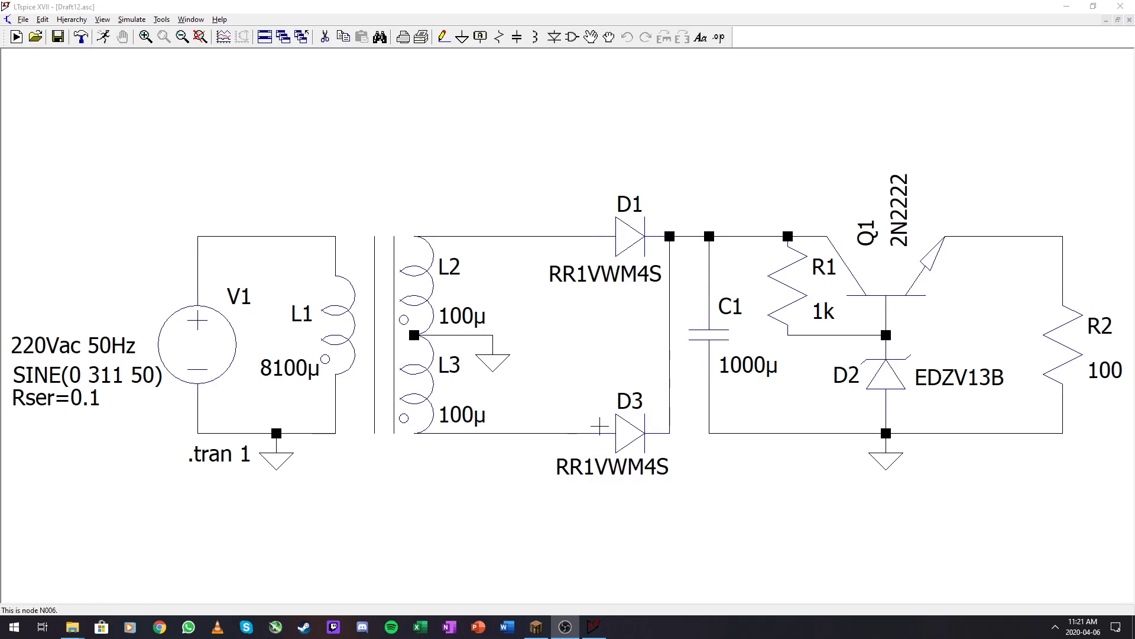
mouse_move(1001, 280)
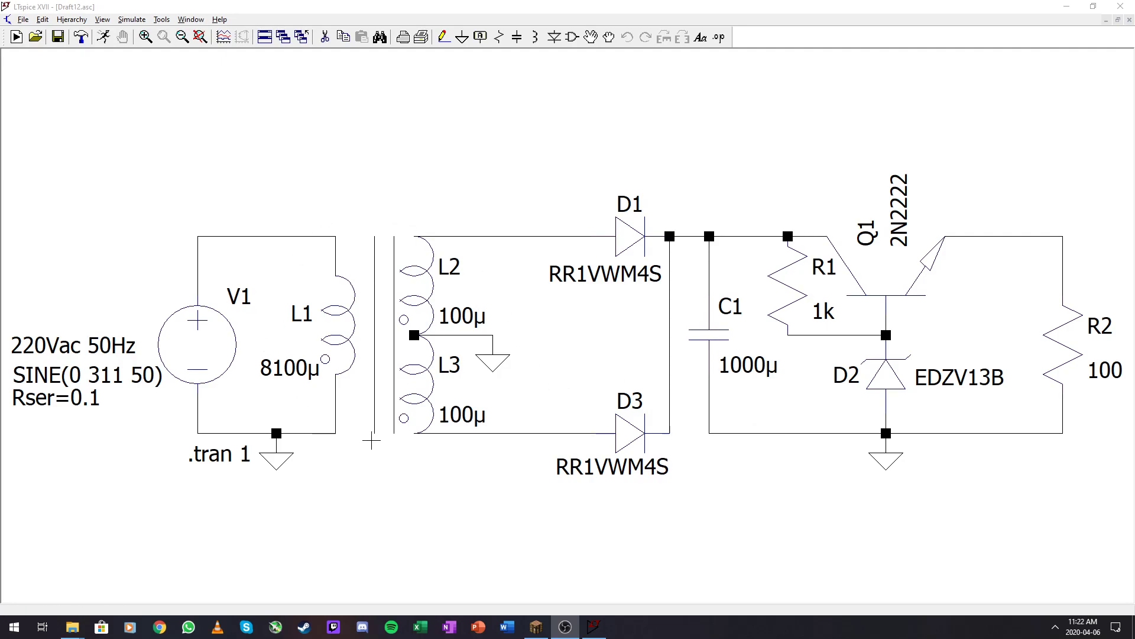
mouse_move(695, 122)
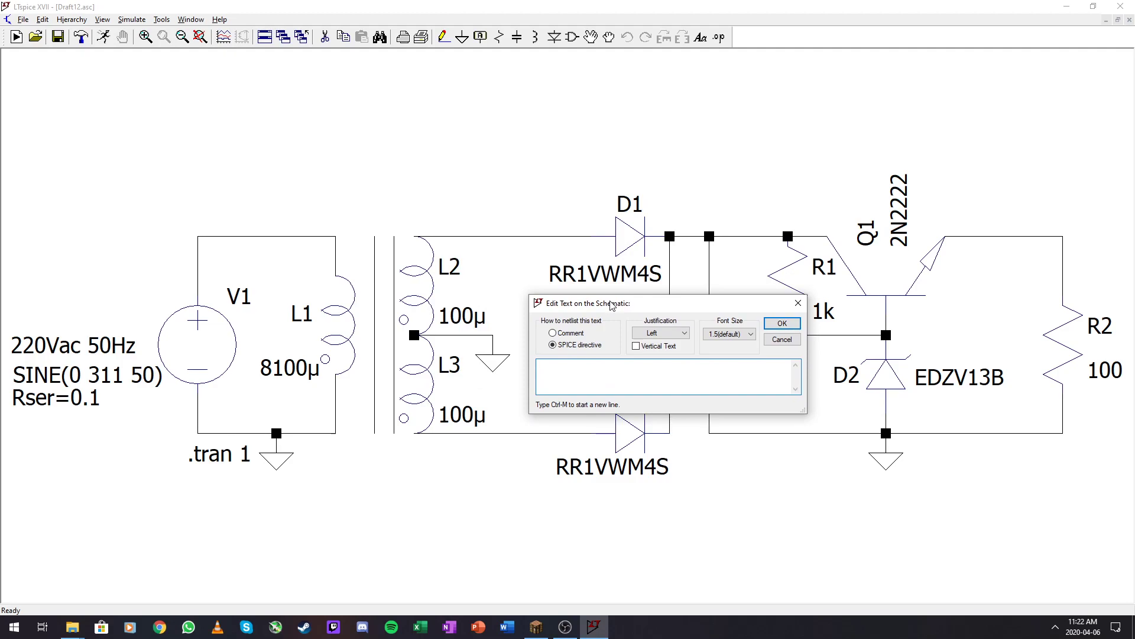
Enter the first coupling directive K1 L1 L2 1
text(K1 L1 L2)
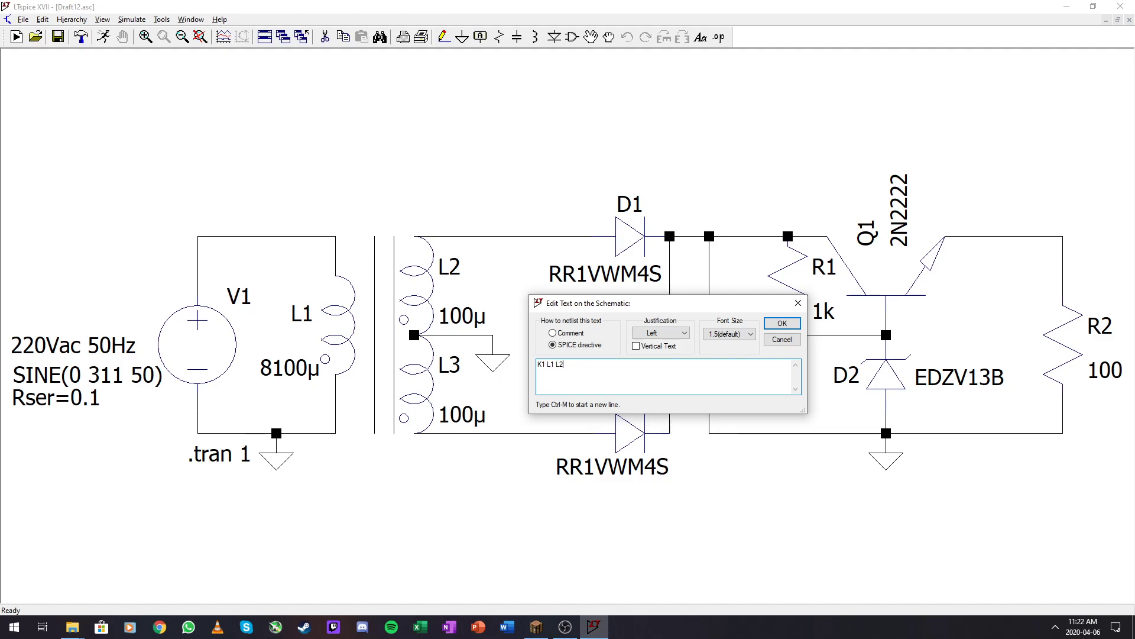
text(1)
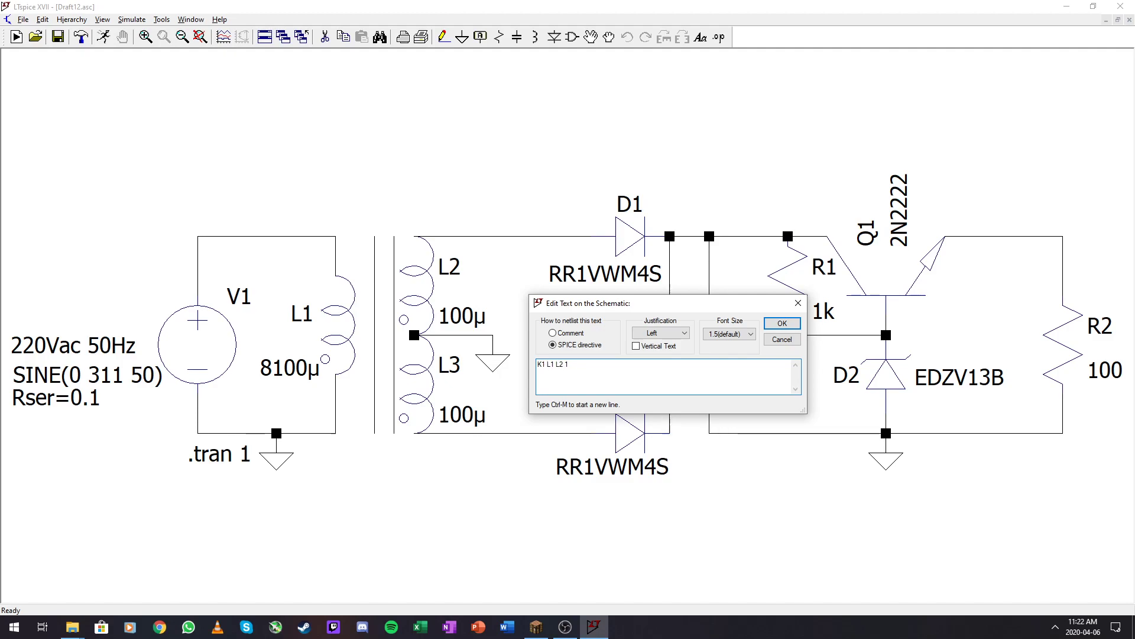
click(781, 322)
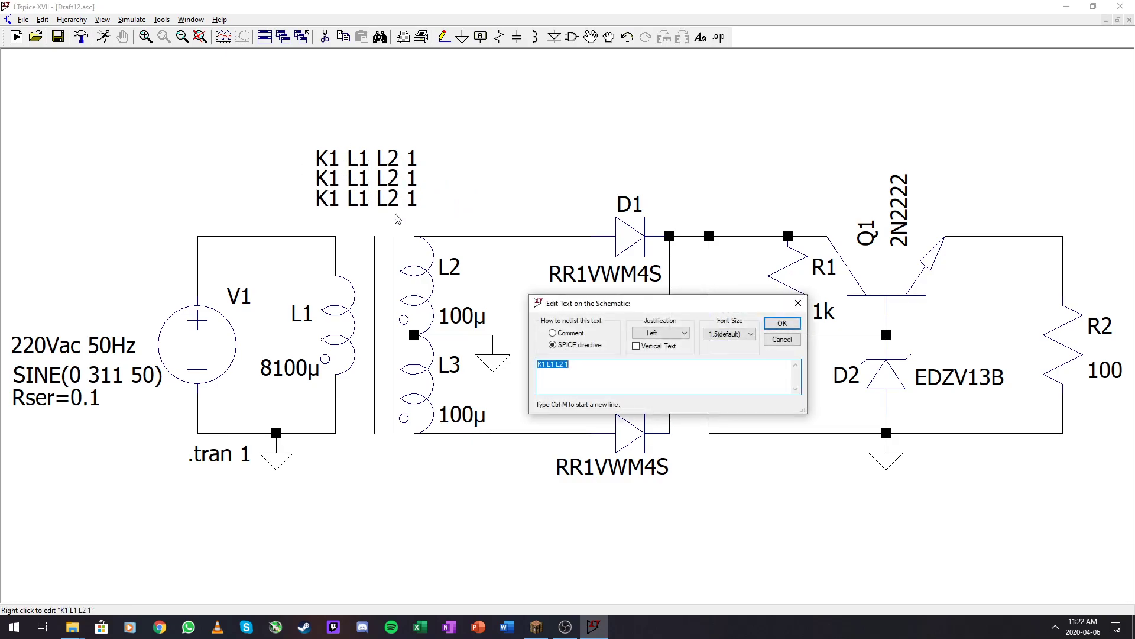
Edit the copies to K2 L1 L3 1 and K3 L2 L3 1
click(544, 364)
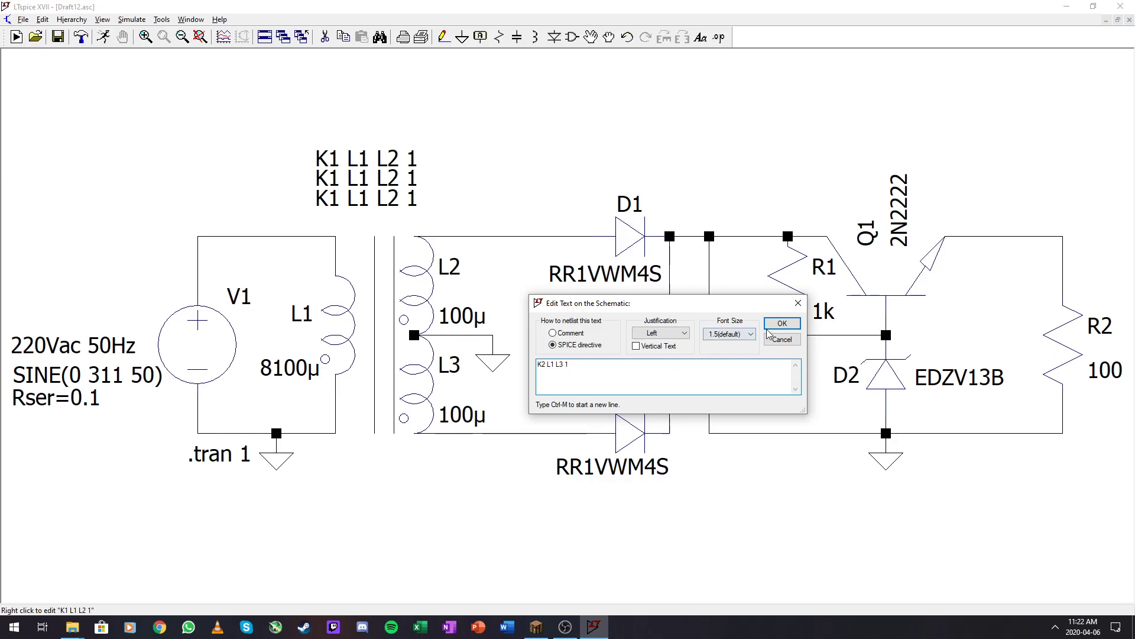
click(781, 323)
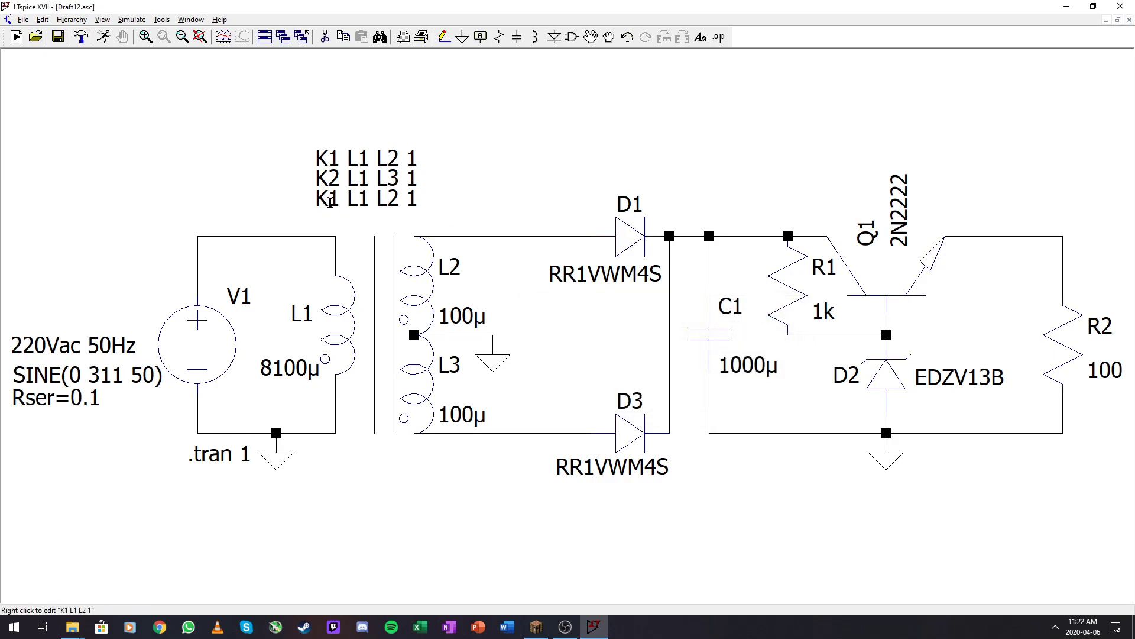
double_click(330, 200)
text(K3 L2 L3 1)
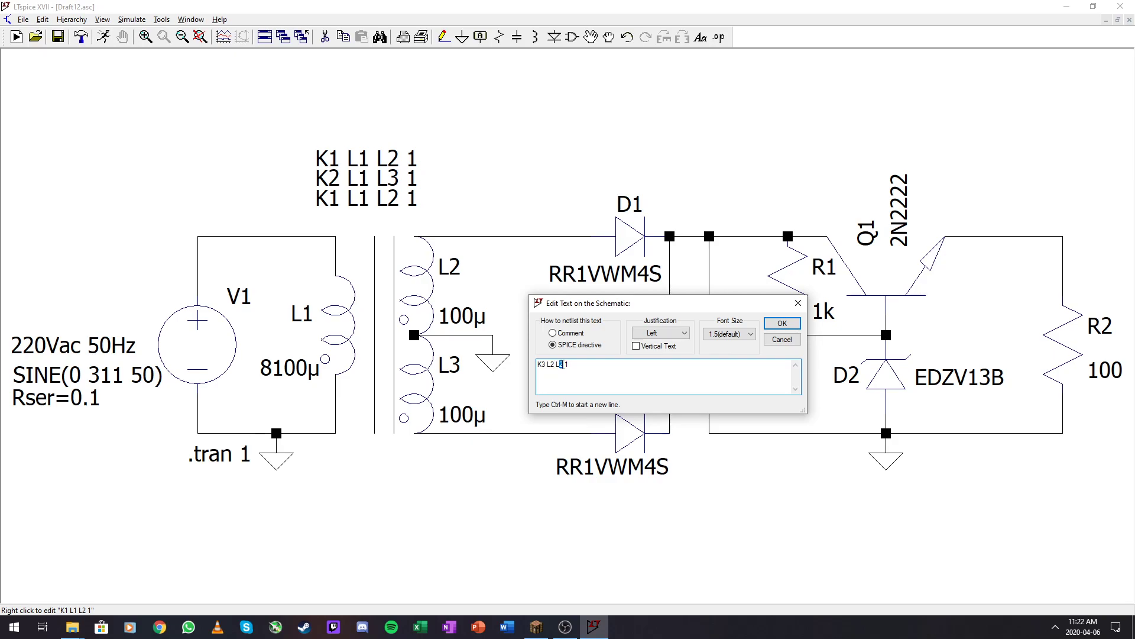
click(781, 322)
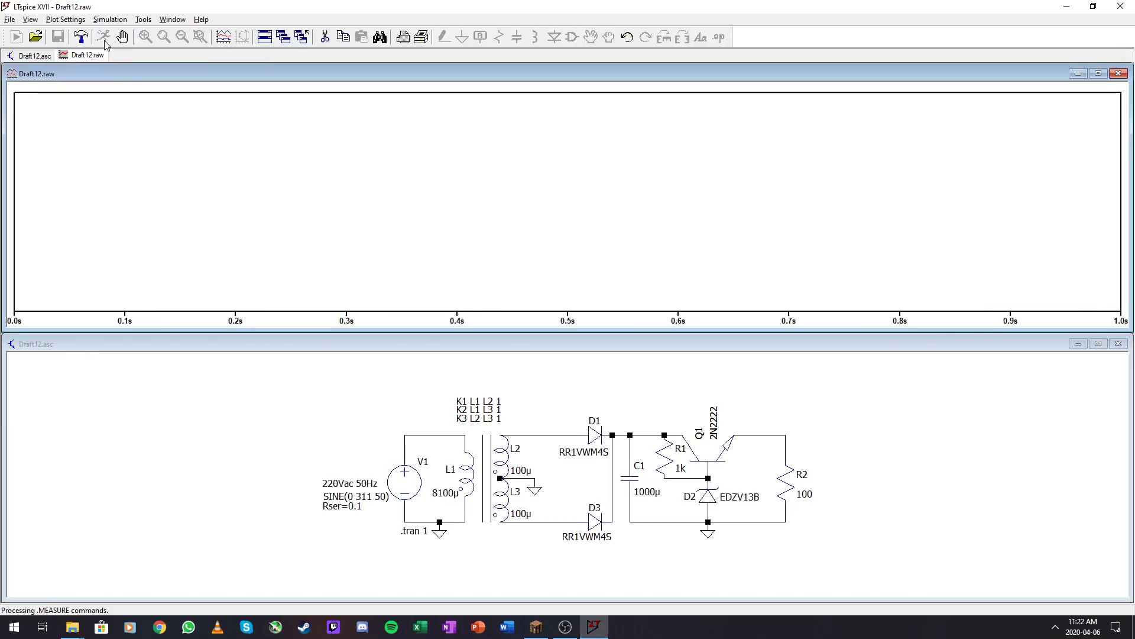
Probe the secondary winding nodes and the output to plot V(n004) near 12 V
click(434, 434)
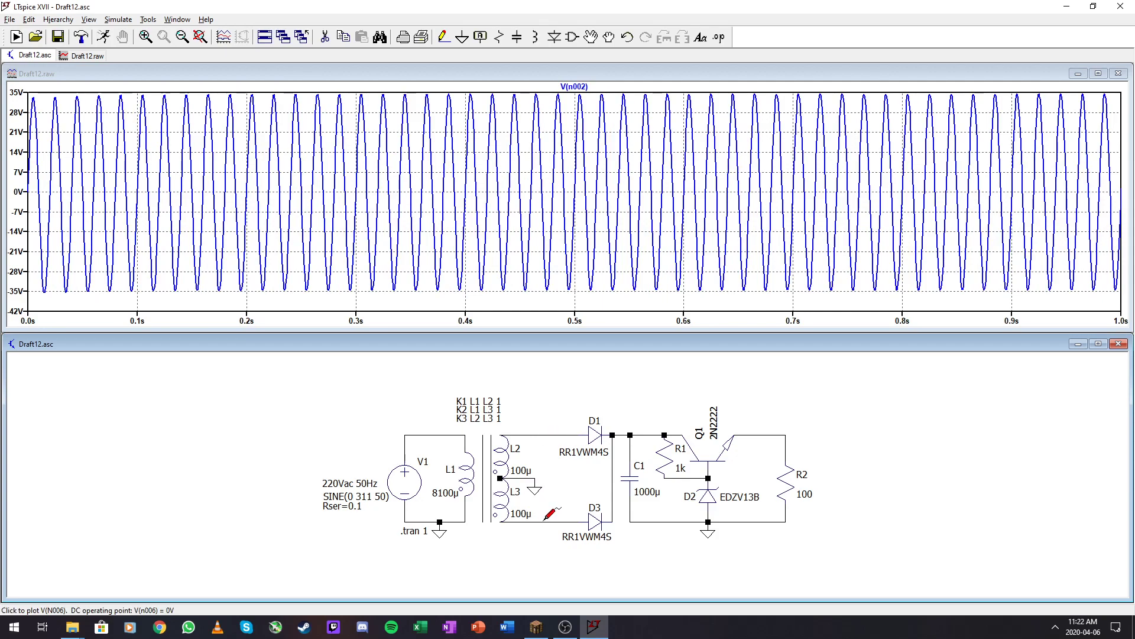
click(539, 516)
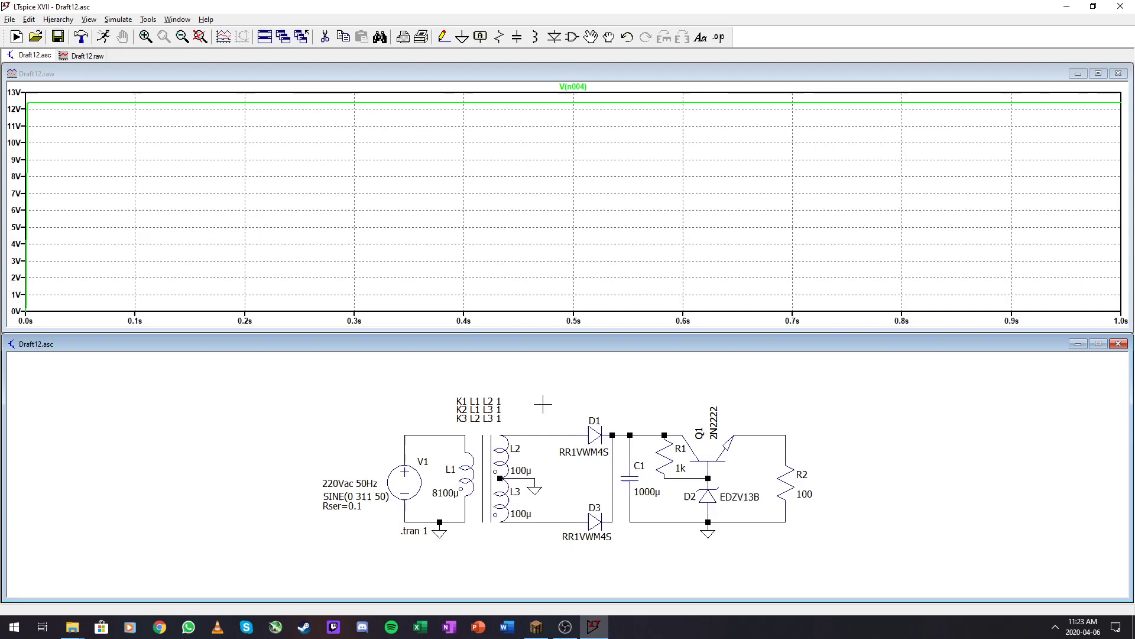
mouse_move(483, 419)
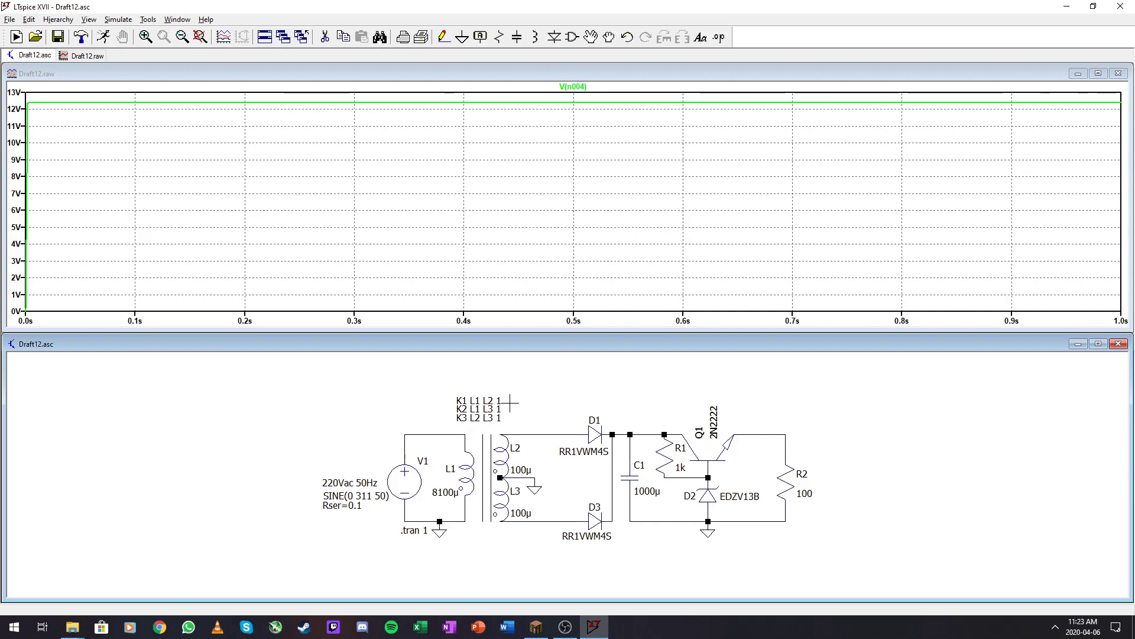
mouse_move(497, 417)
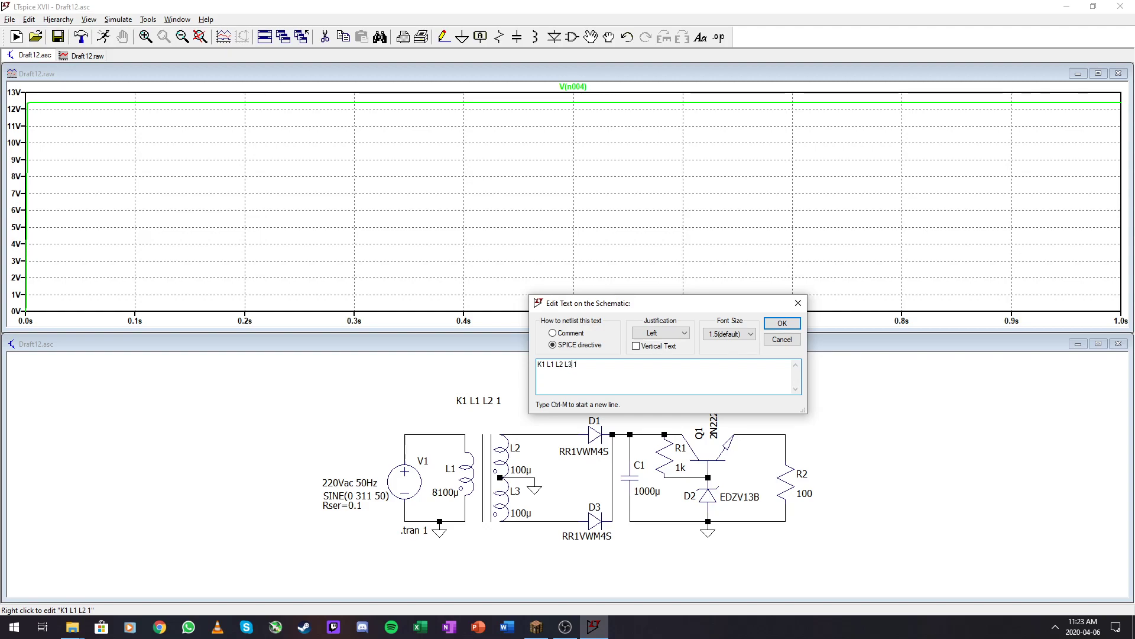
Replace the three couplings with a single directive K1 L1 L2 L3 1
click(782, 321)
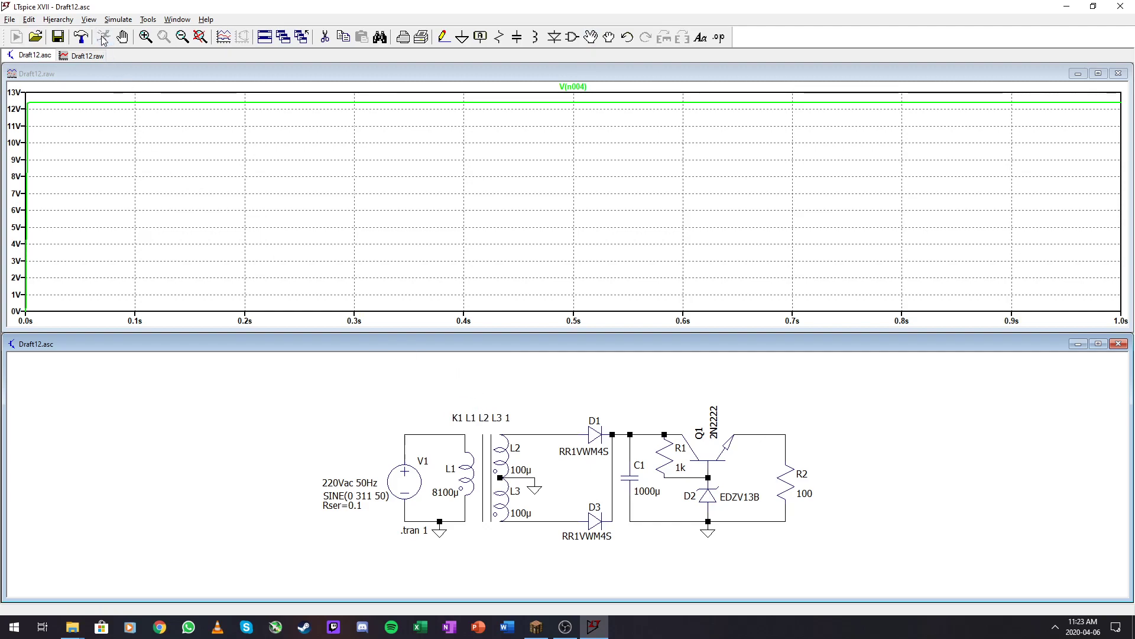
mouse_move(478, 104)
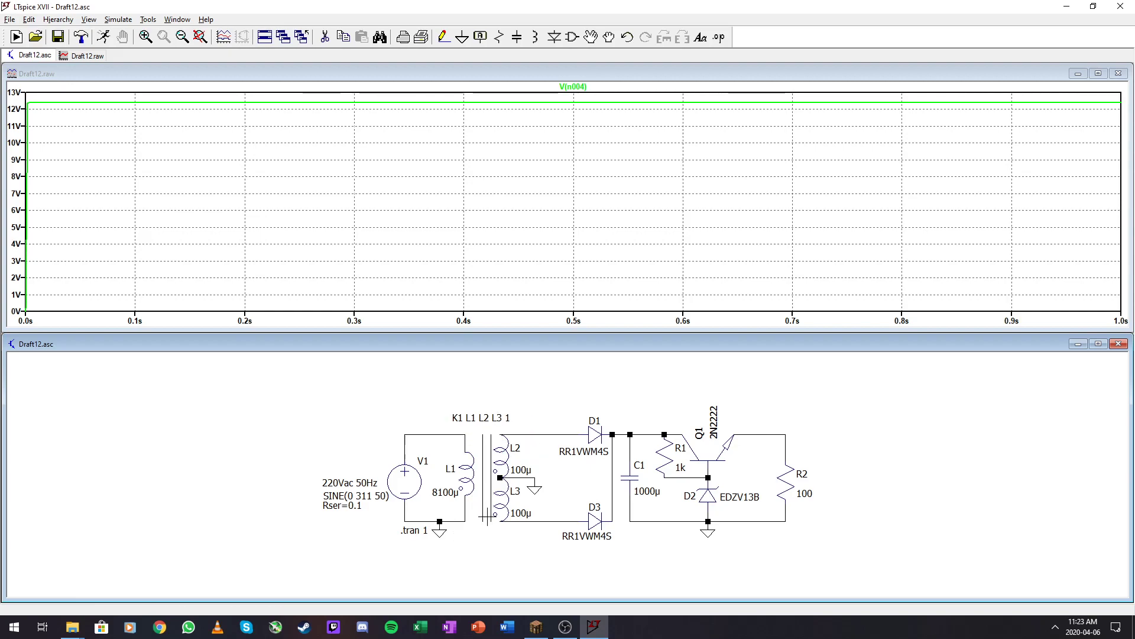
mouse_move(485, 517)
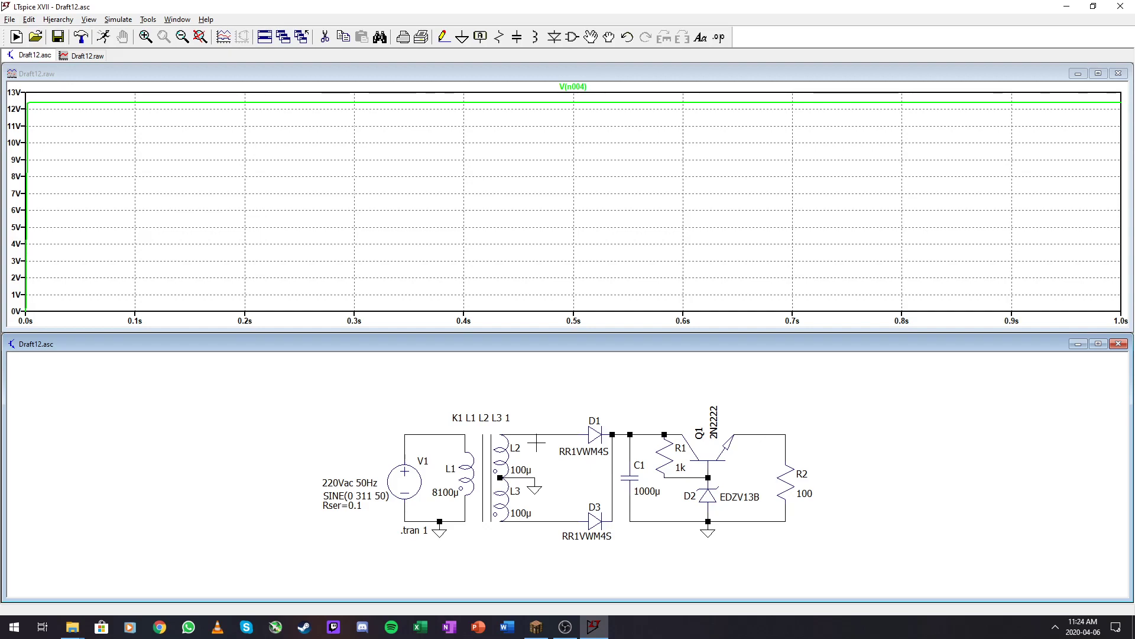
mouse_move(851, 452)
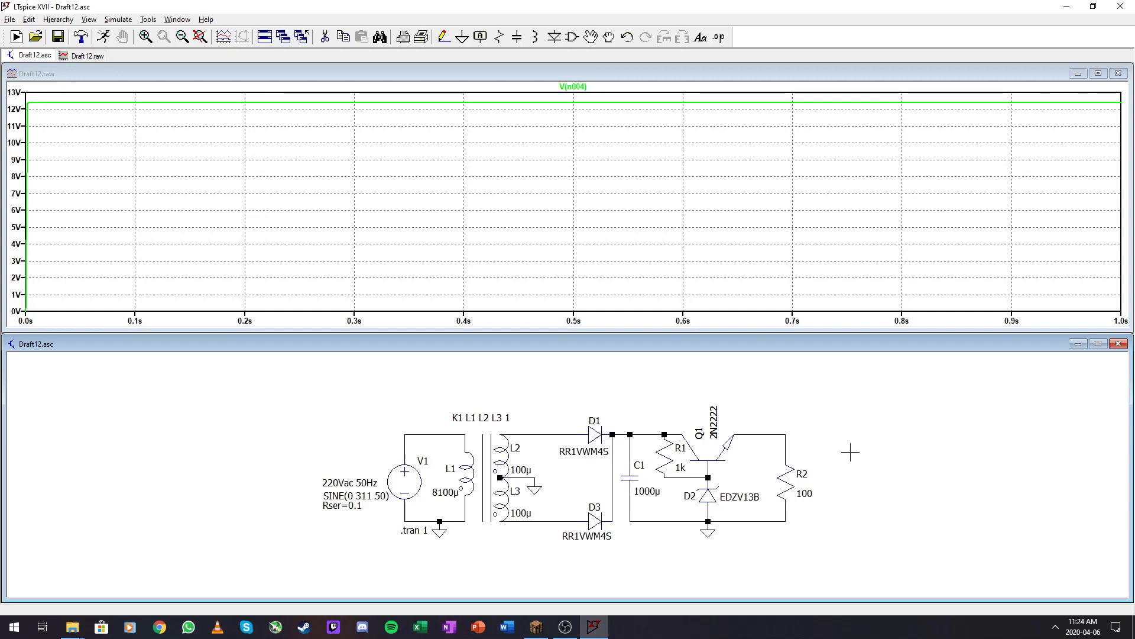